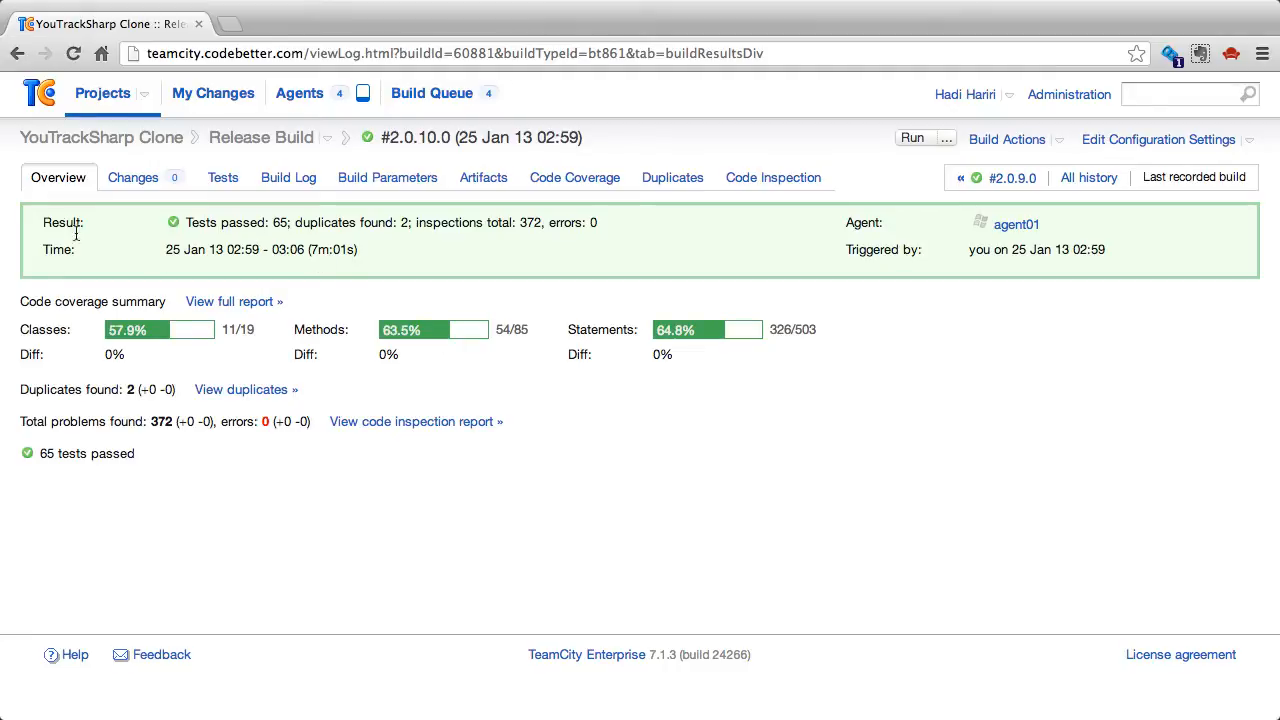
mouse_move(78, 301)
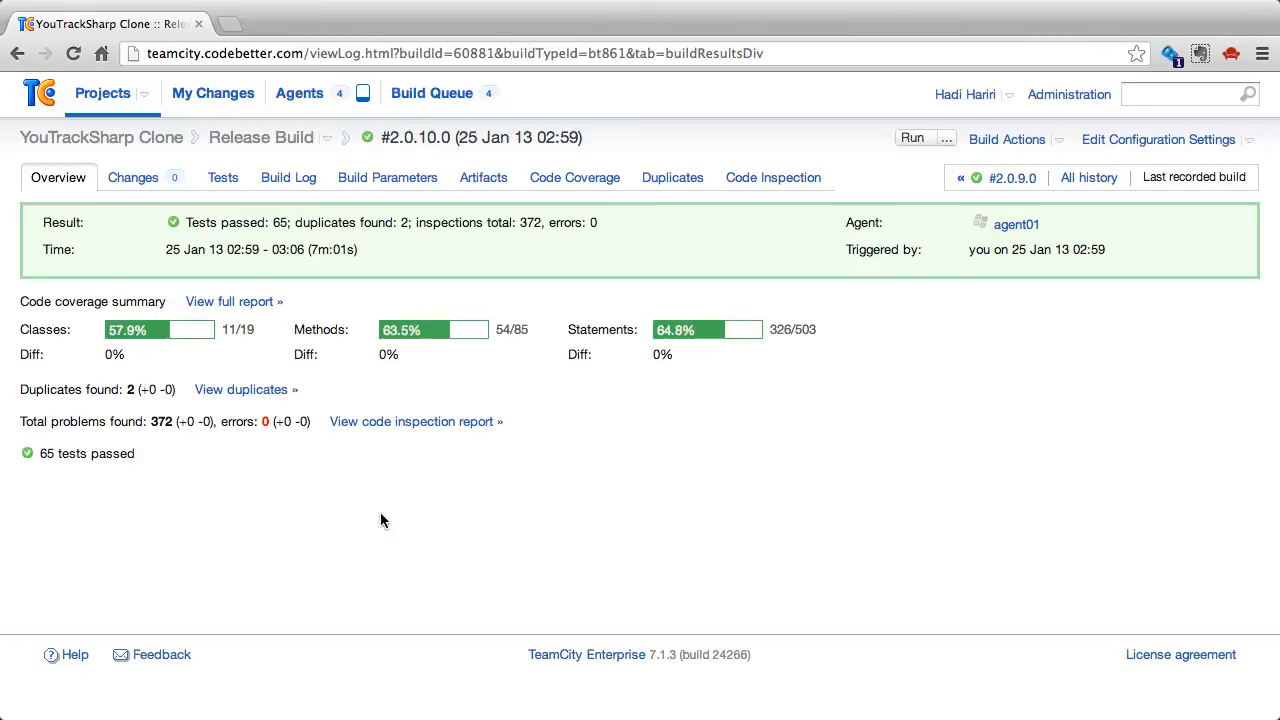
mouse_move(68, 324)
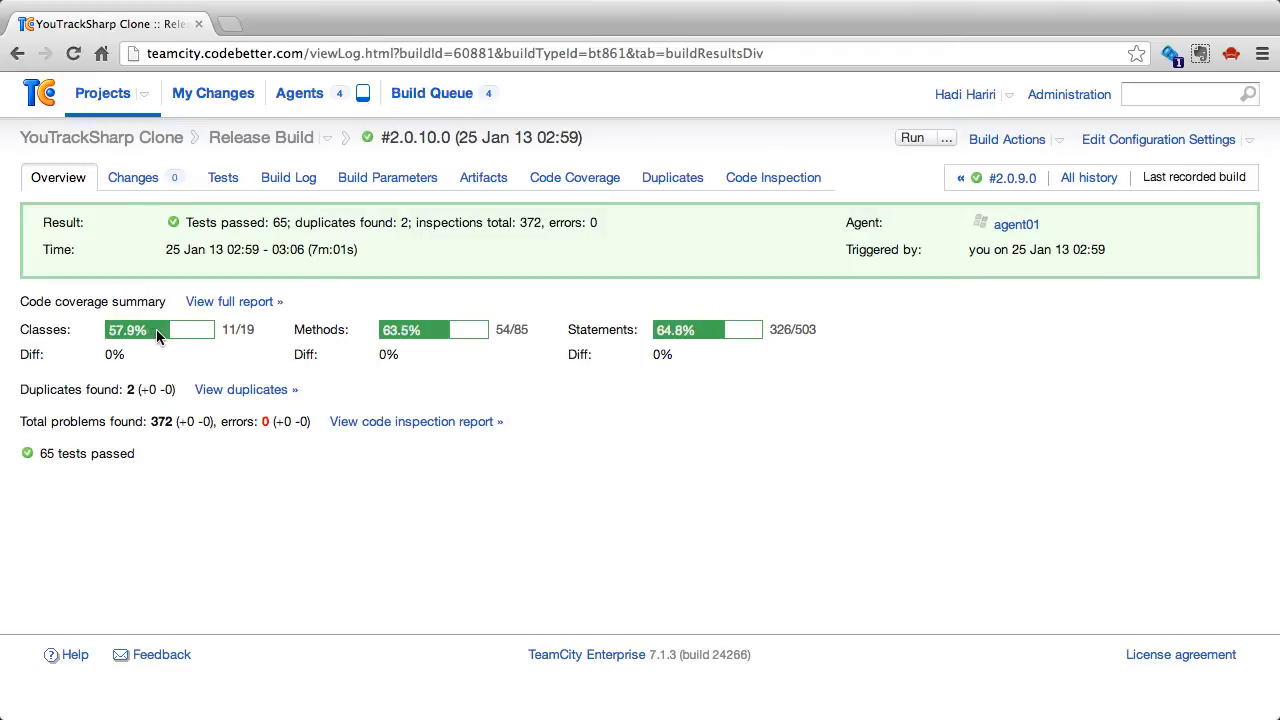
mouse_move(643, 337)
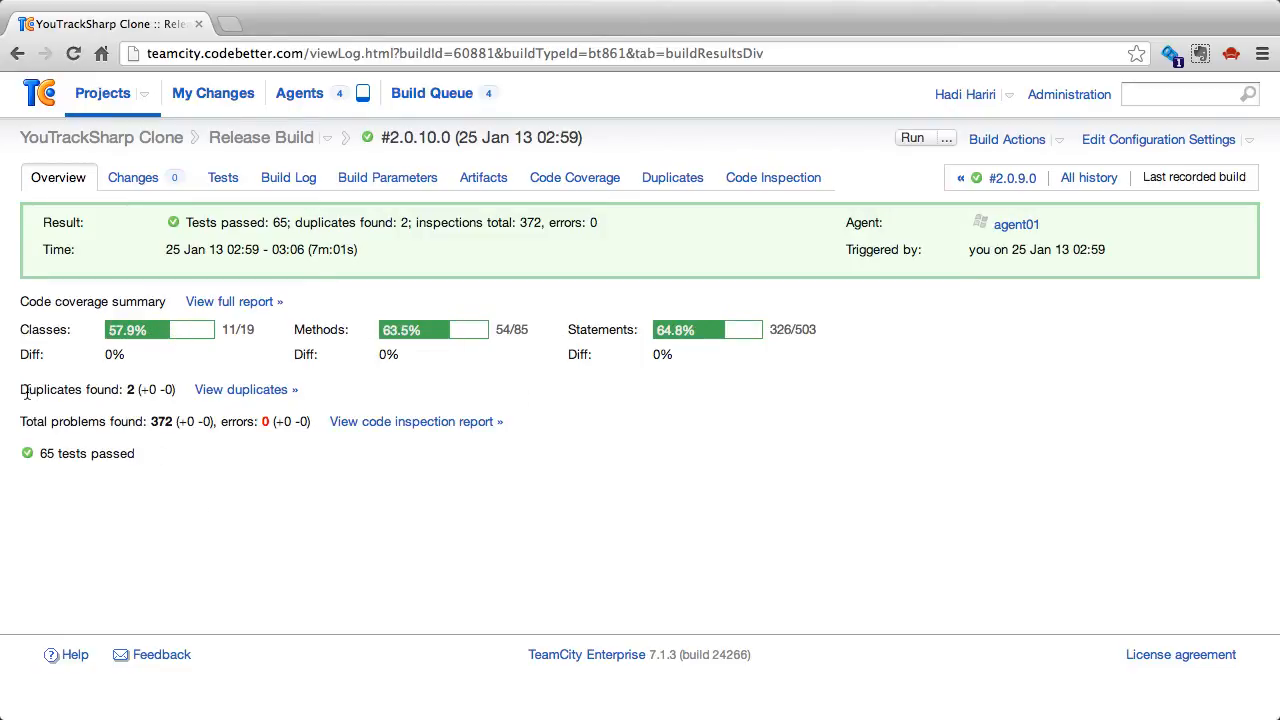
mouse_move(382, 449)
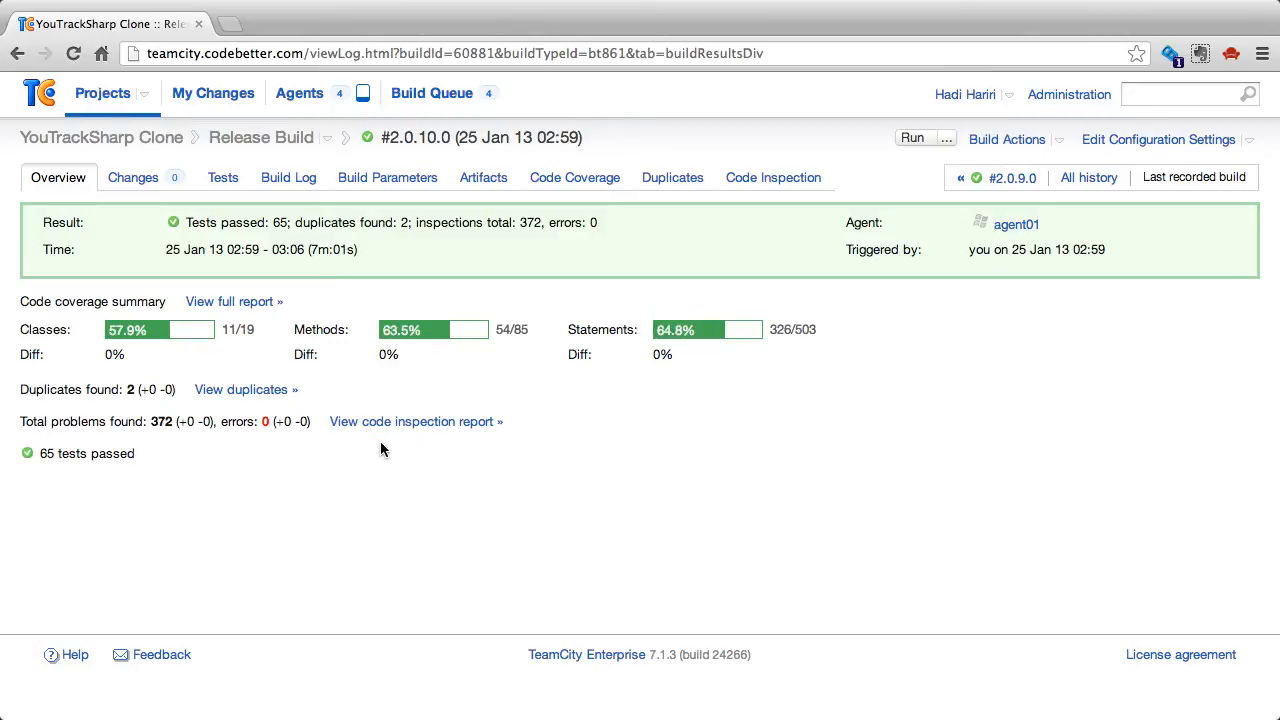
mouse_move(217, 313)
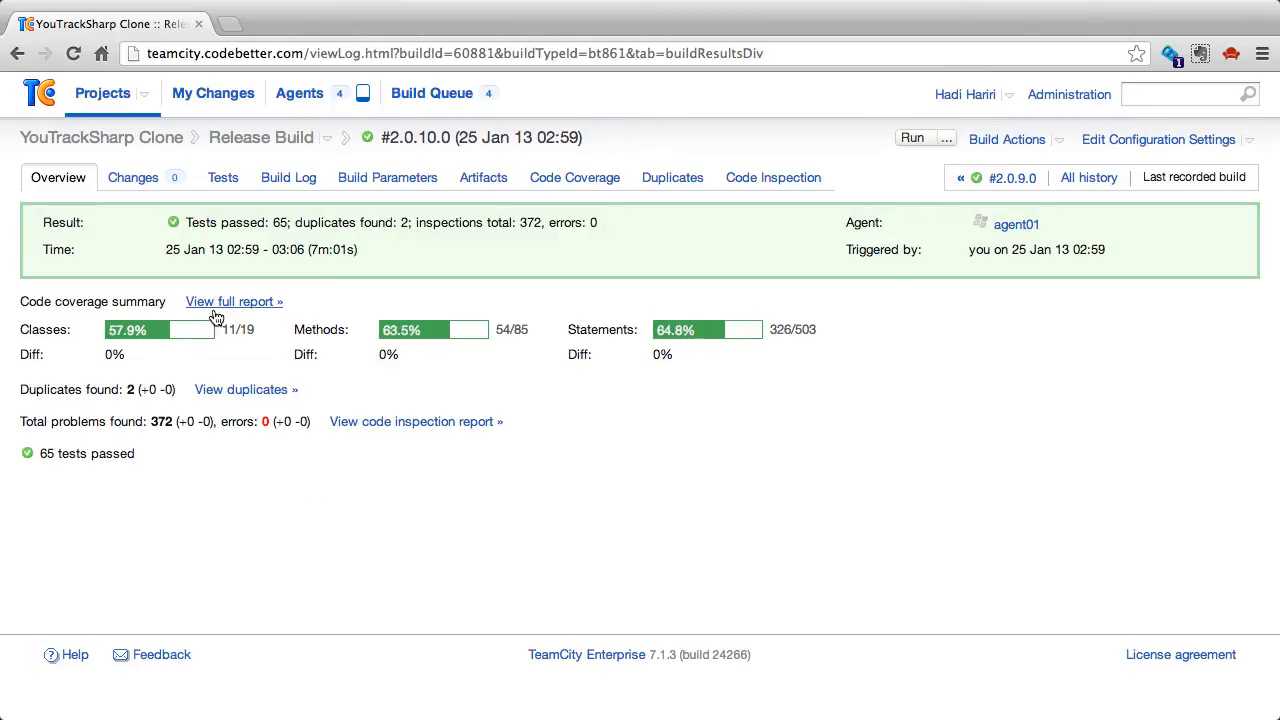
mouse_move(451, 318)
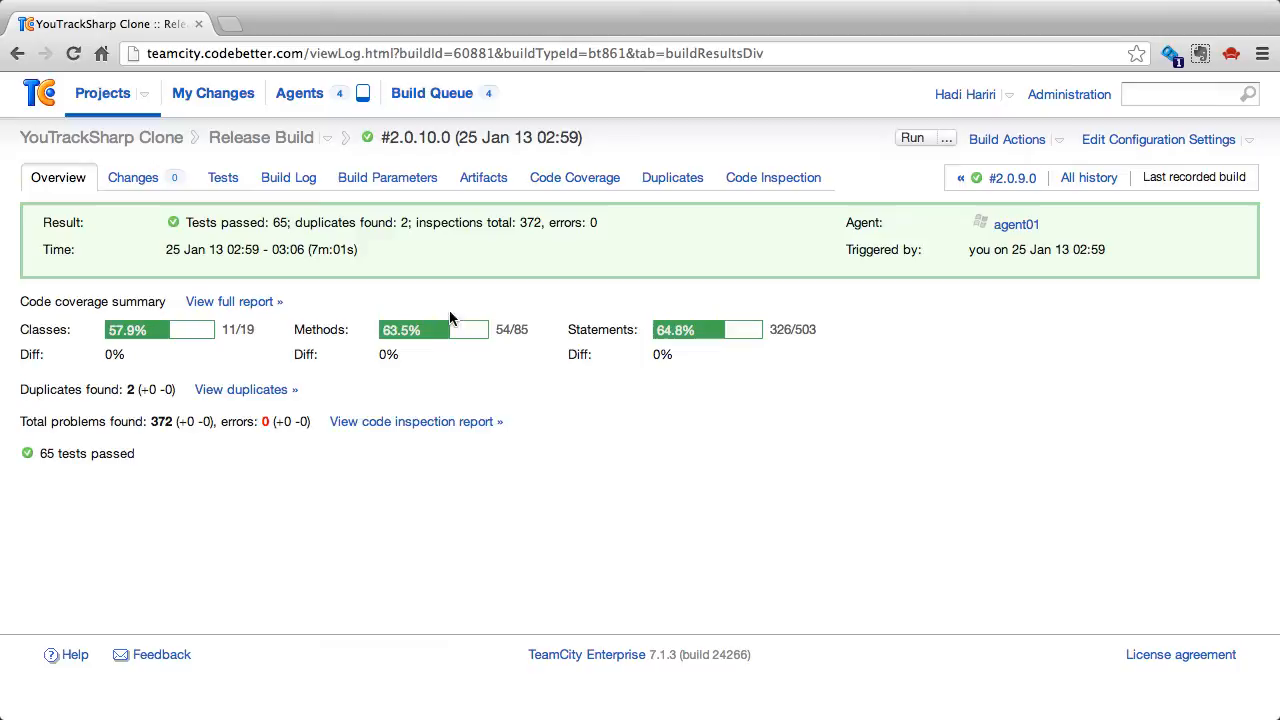
mouse_move(258, 320)
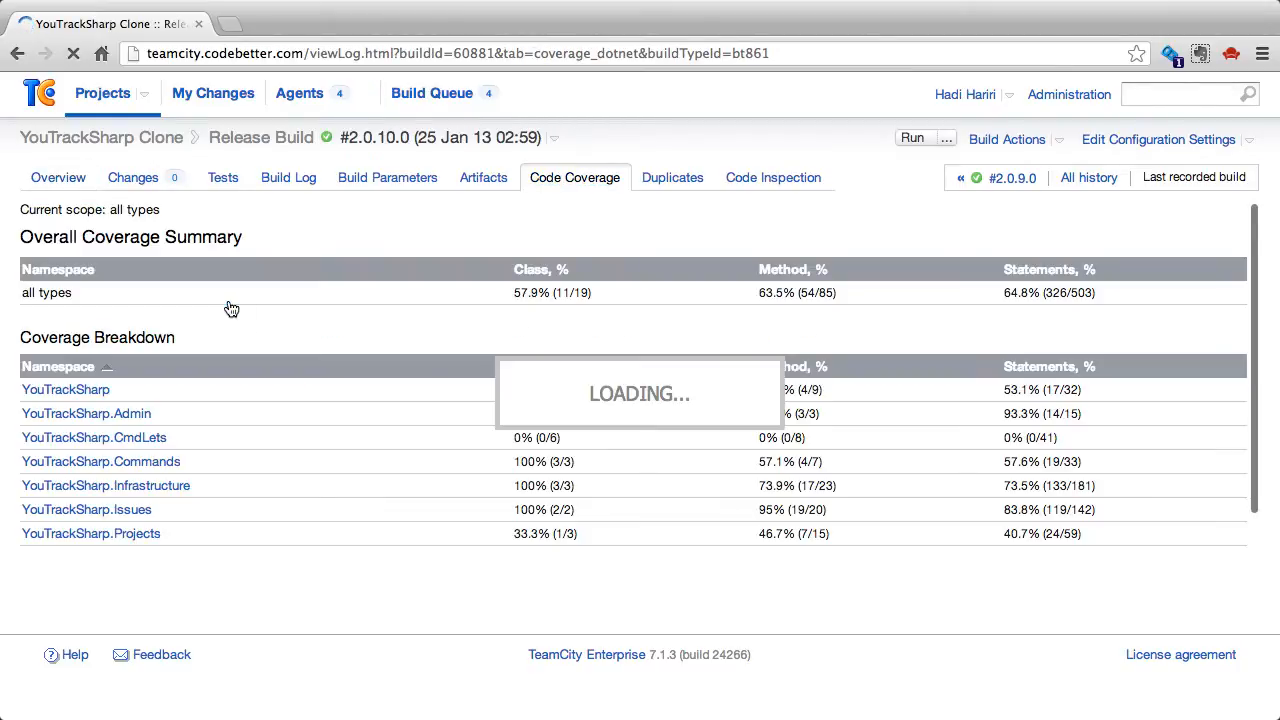
mouse_move(310, 386)
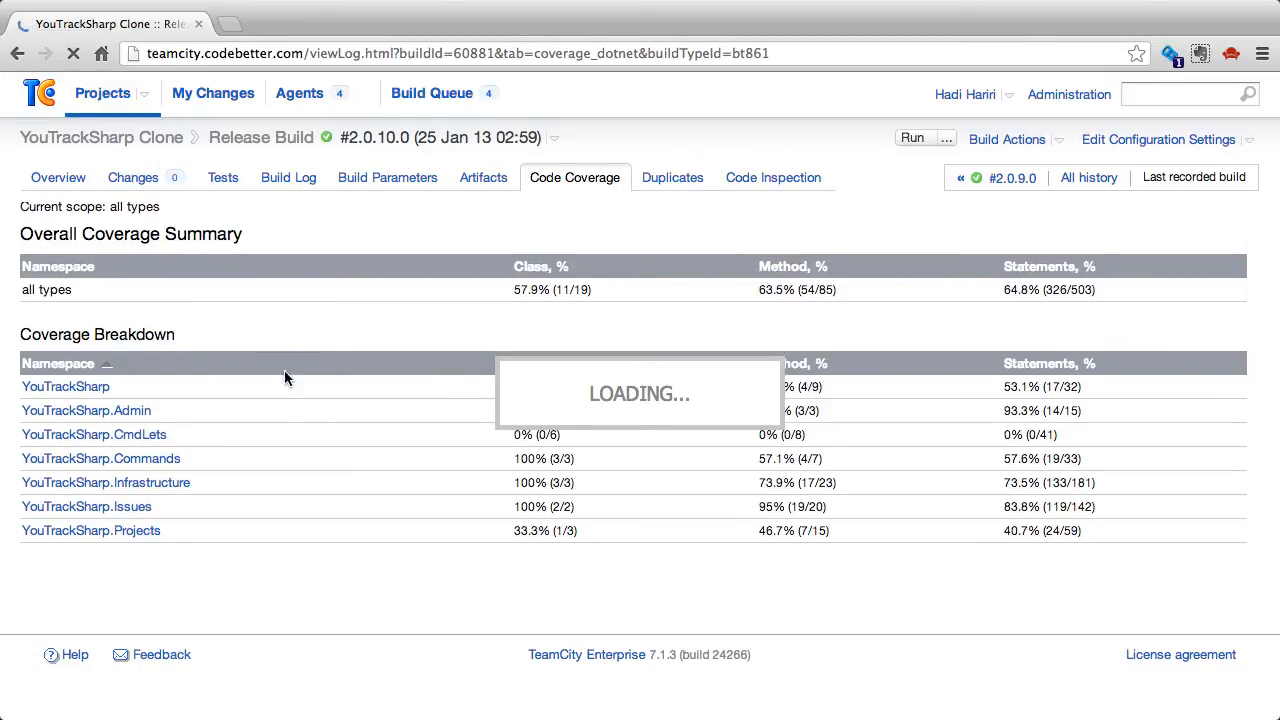
mouse_move(125, 372)
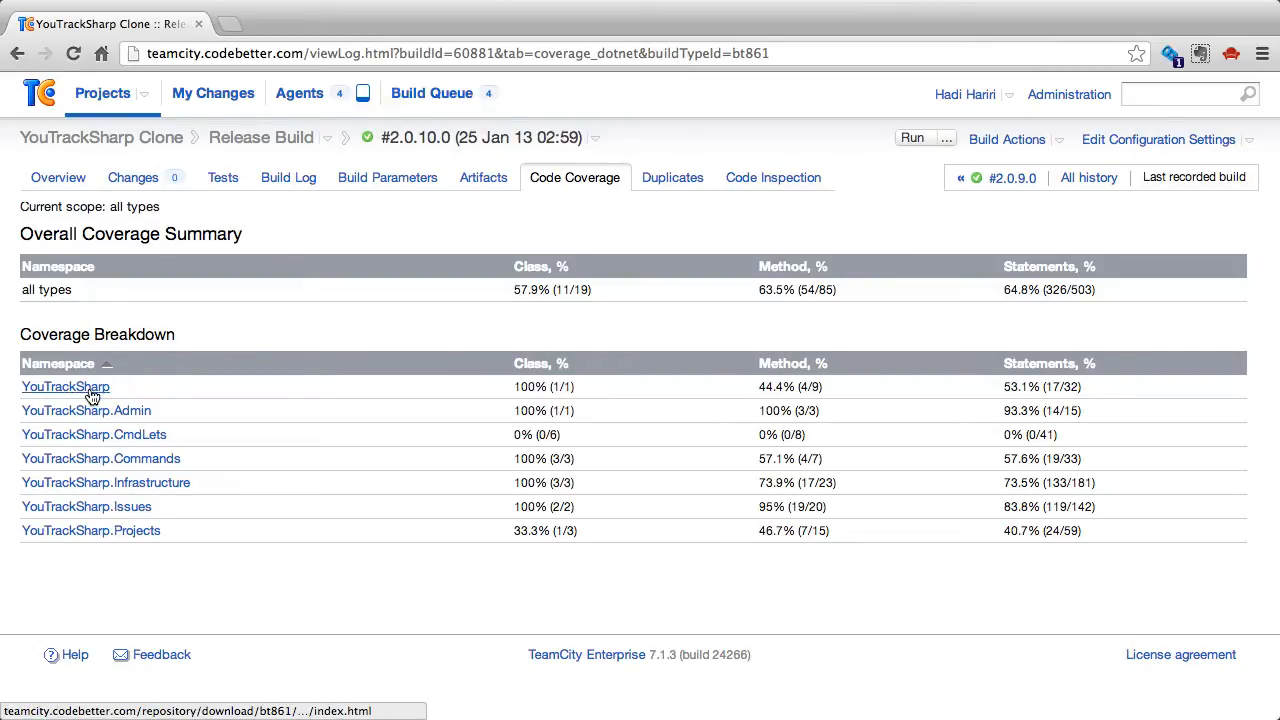
Drill into YouTrackSharp.Issues, open the Issue class coverage source, and scroll through issue.cs
click(85, 506)
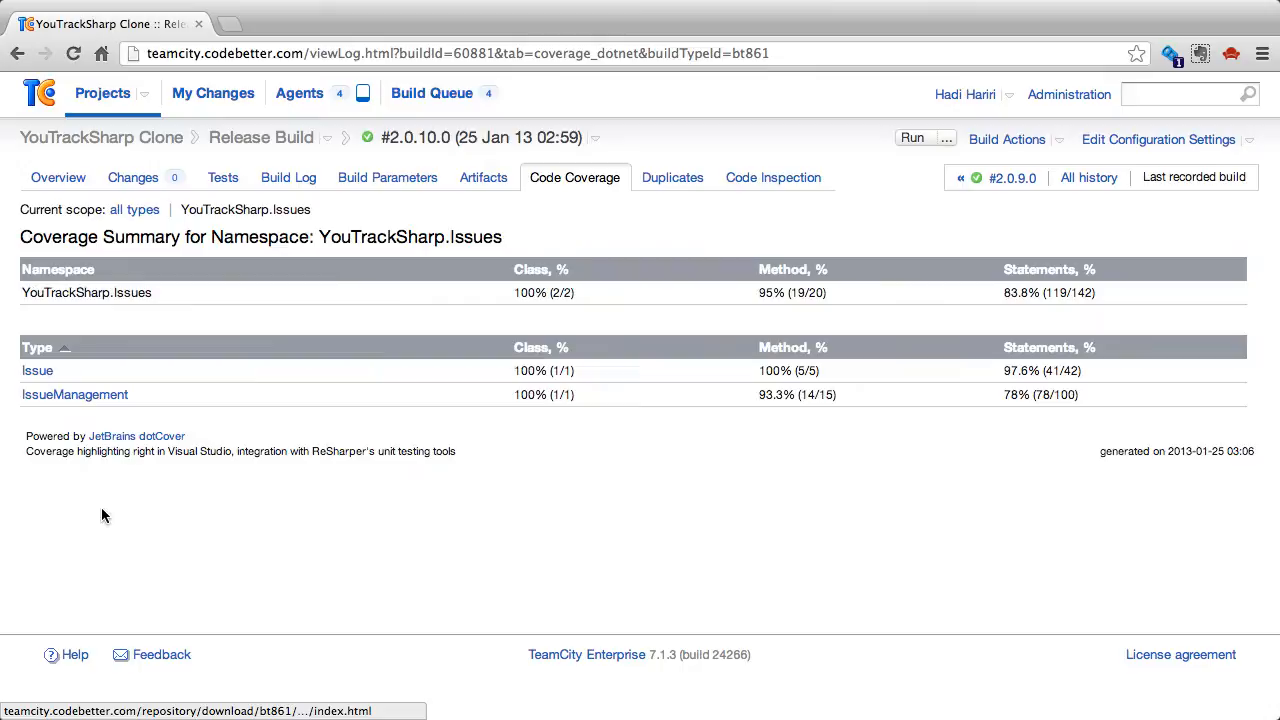
click(36, 370)
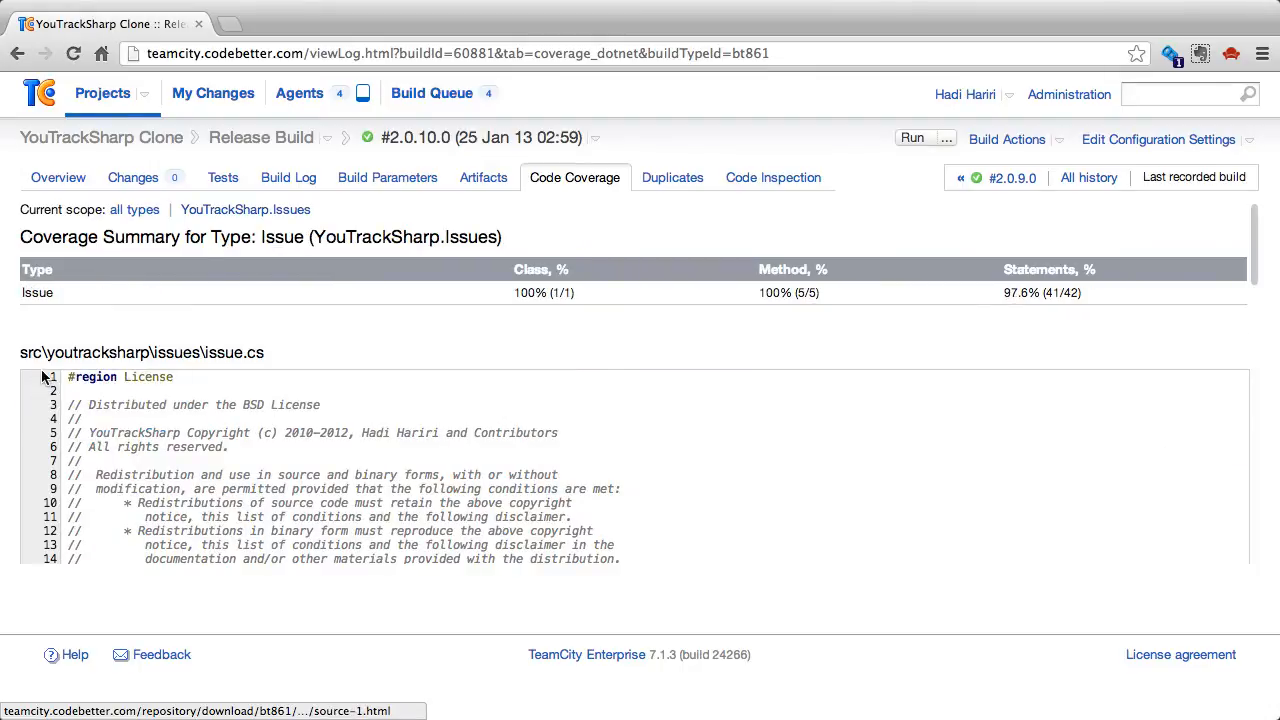
scroll(down, 3)
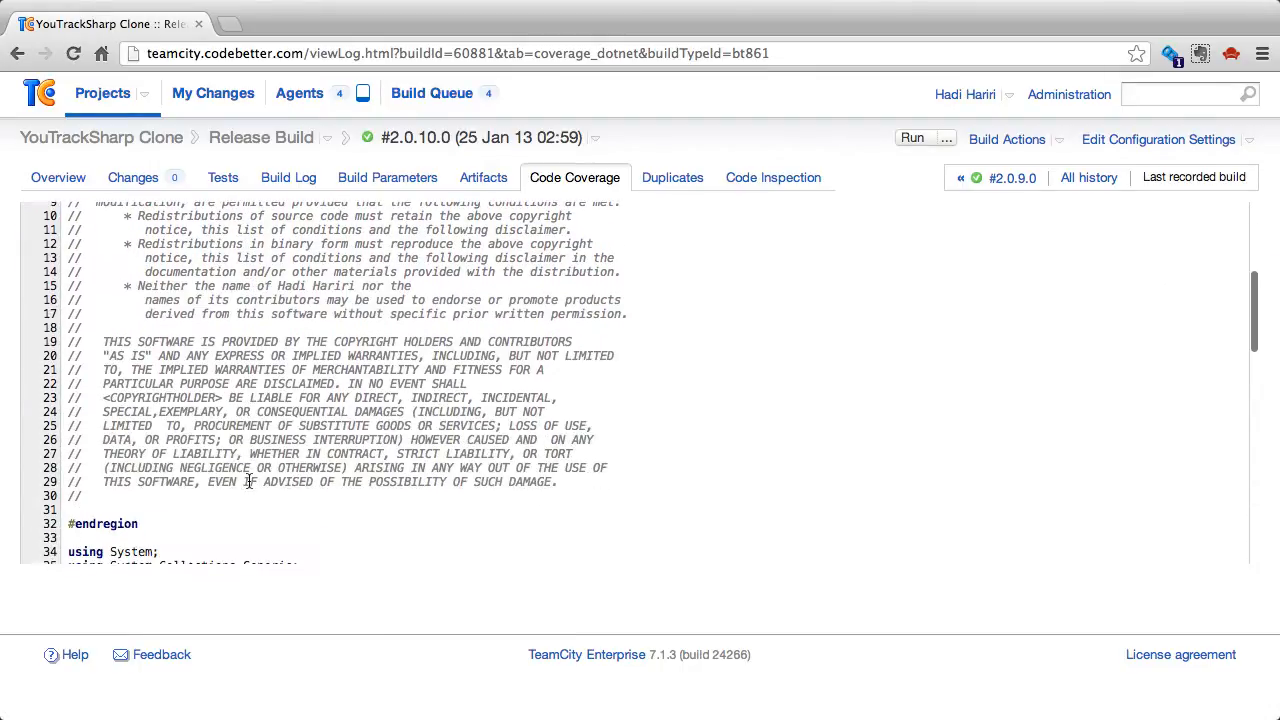
scroll(down, 3)
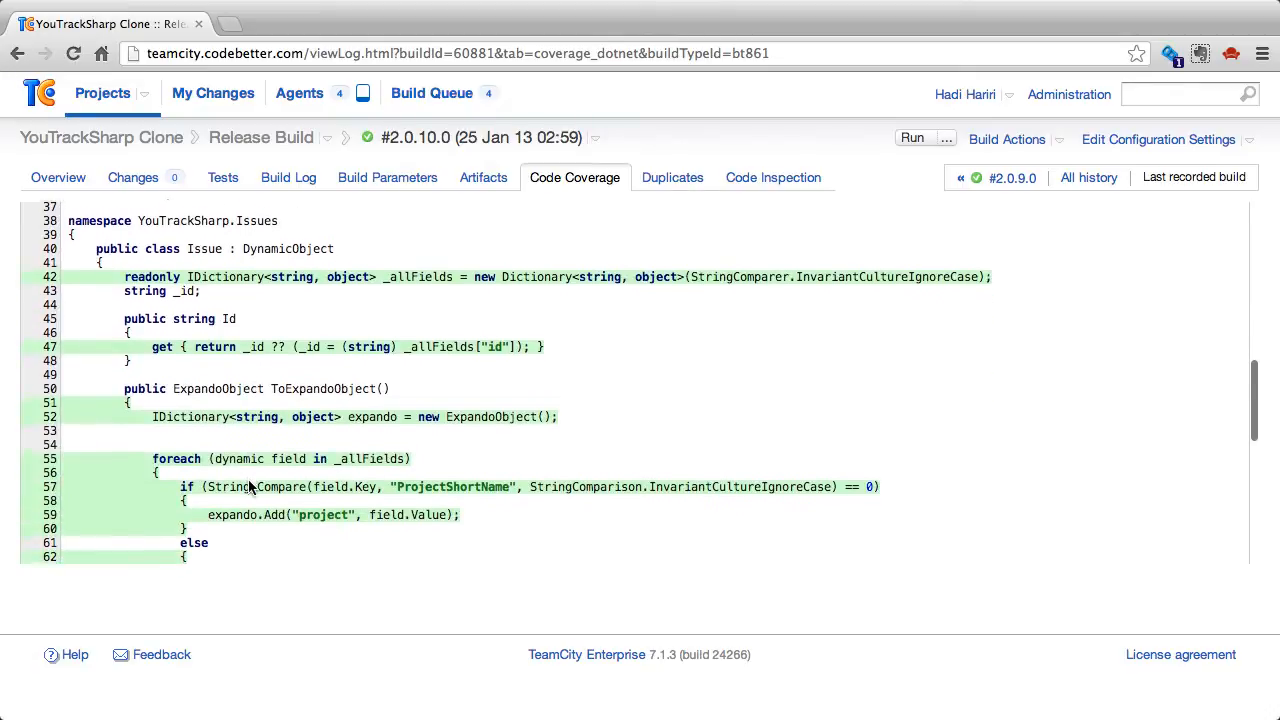
scroll(down, 3)
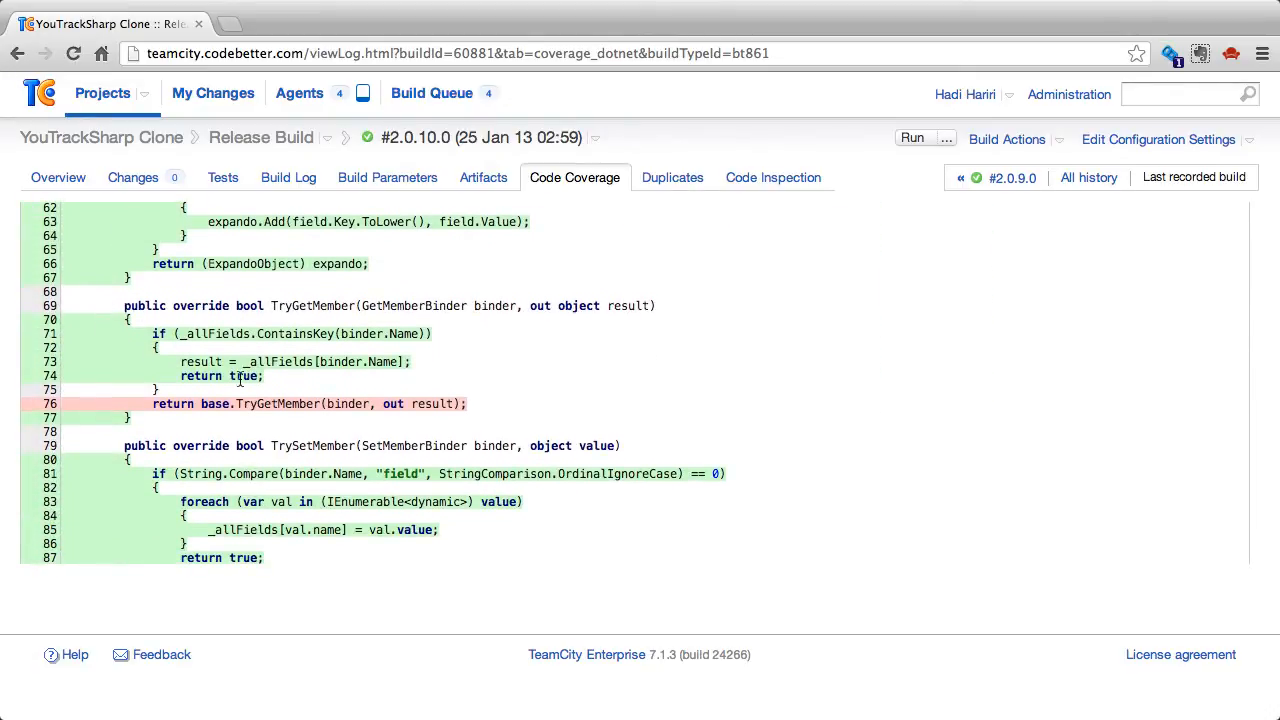
scroll(down, 3)
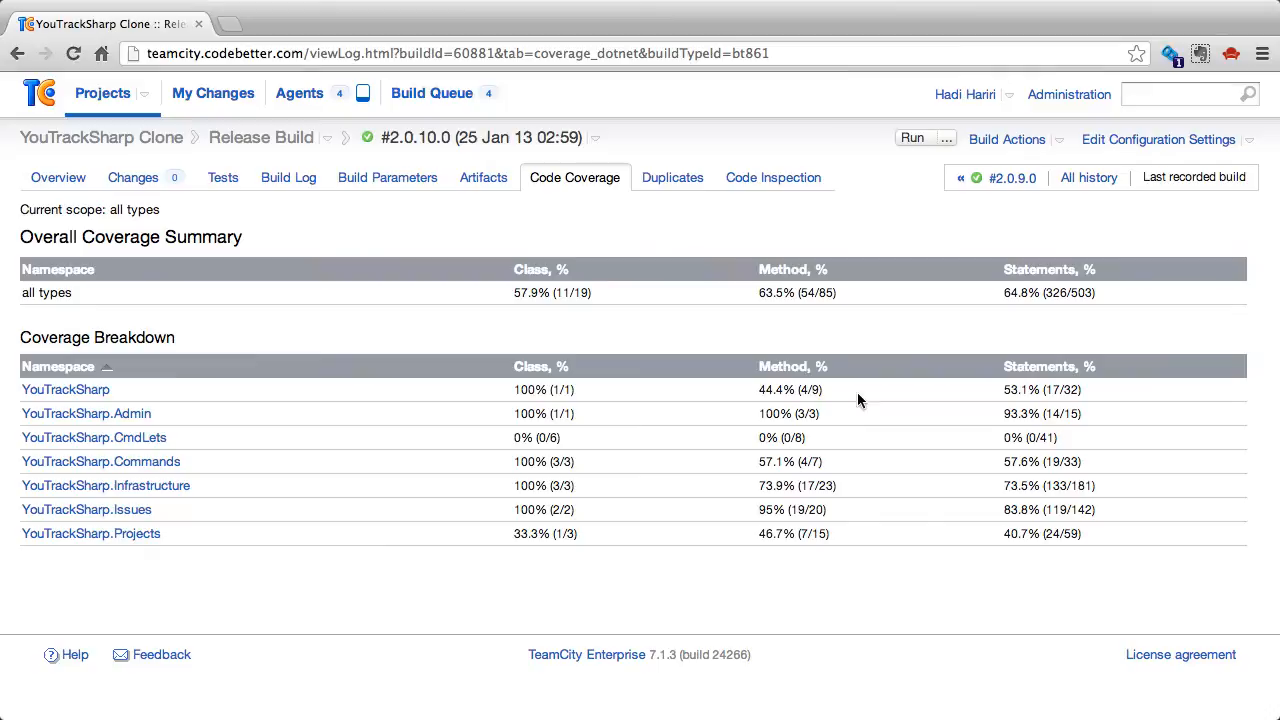
mouse_move(704, 355)
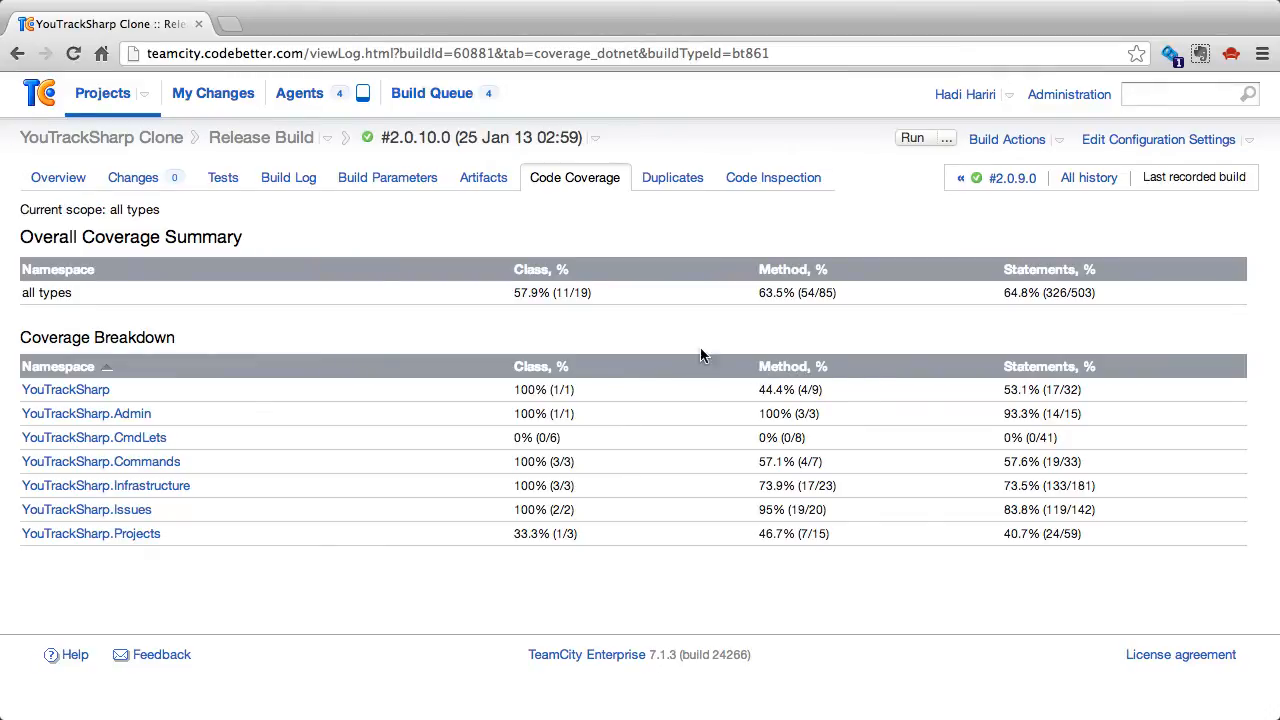
Switch to the coverage report of the previous build, #2.0.9.0
click(1012, 178)
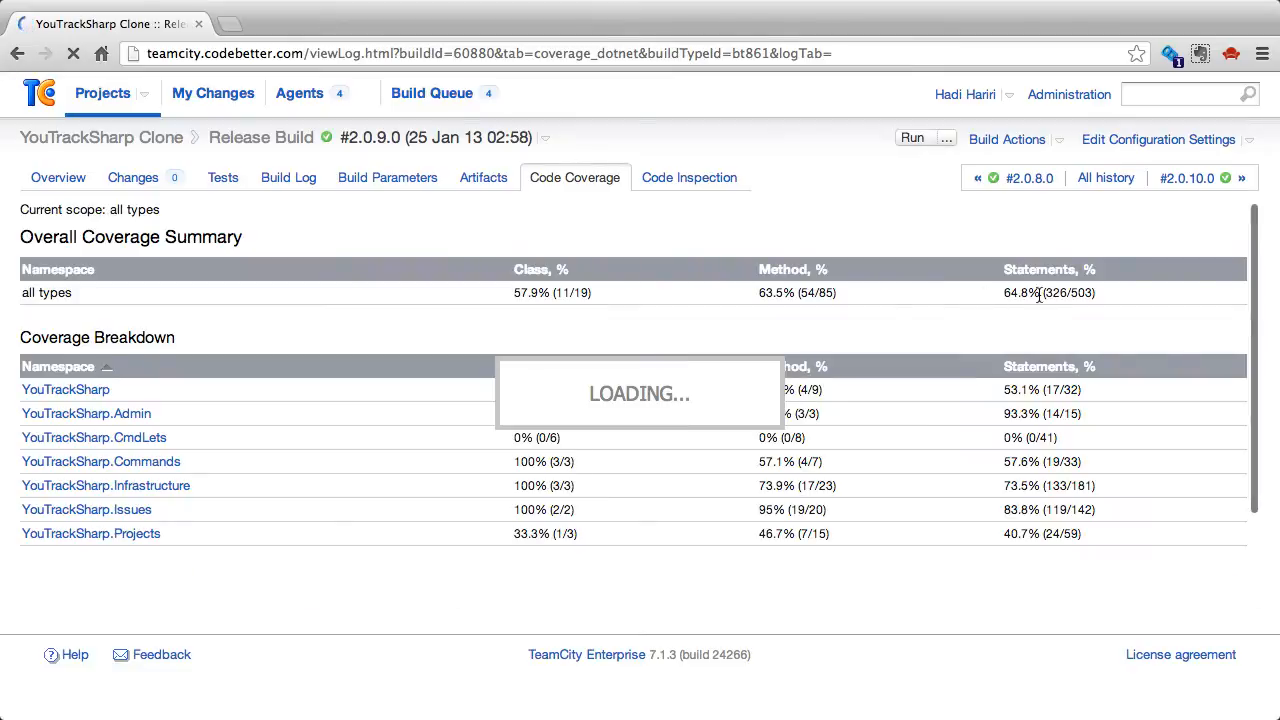
click(673, 177)
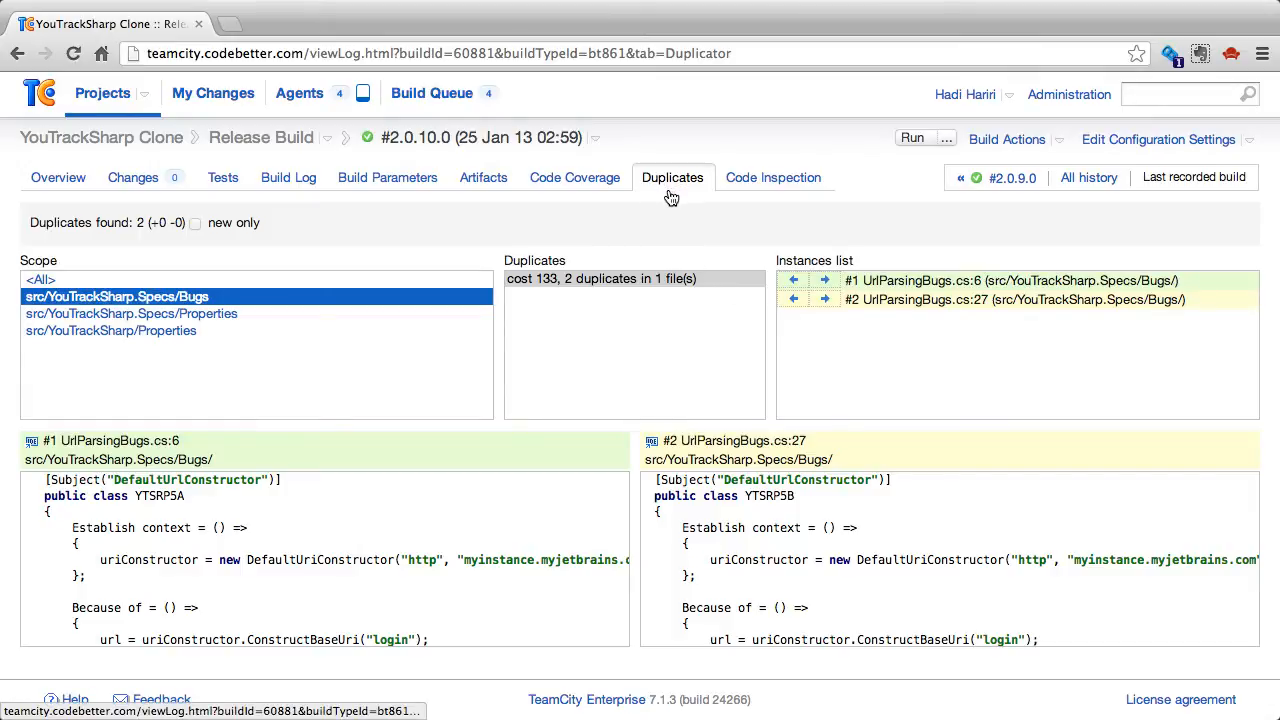
mouse_move(218, 273)
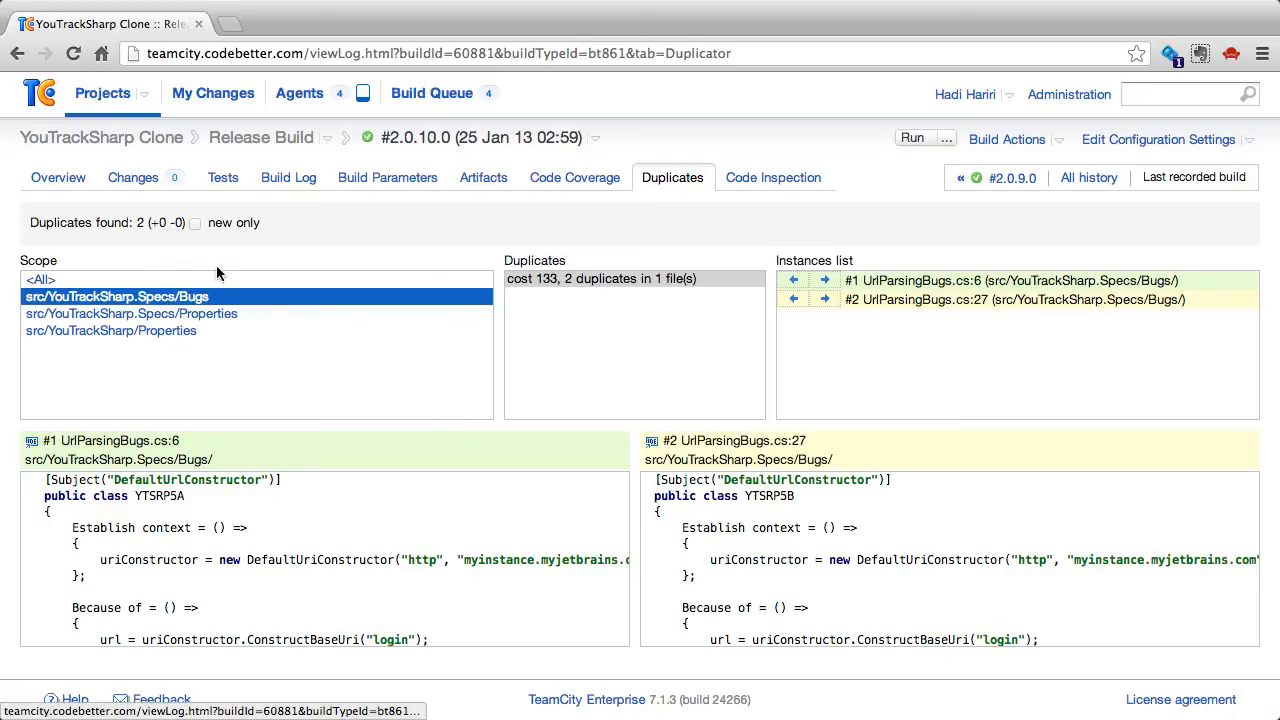
mouse_move(172, 302)
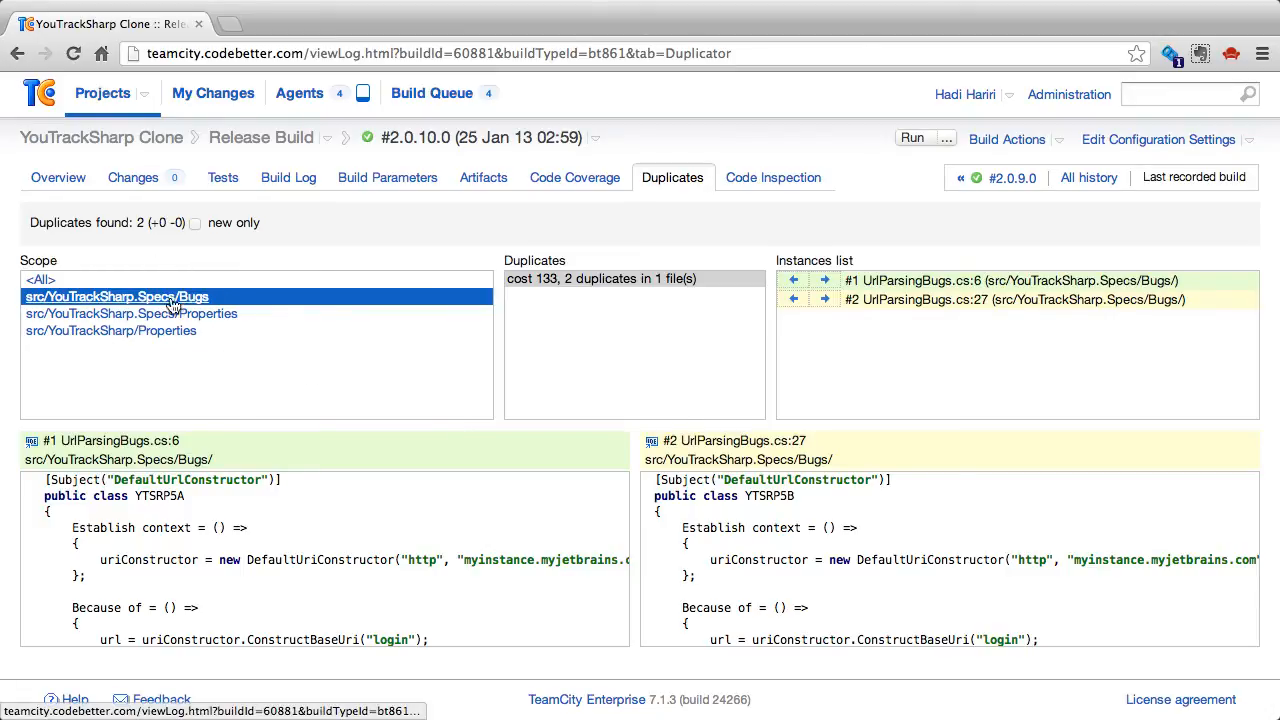
mouse_move(291, 344)
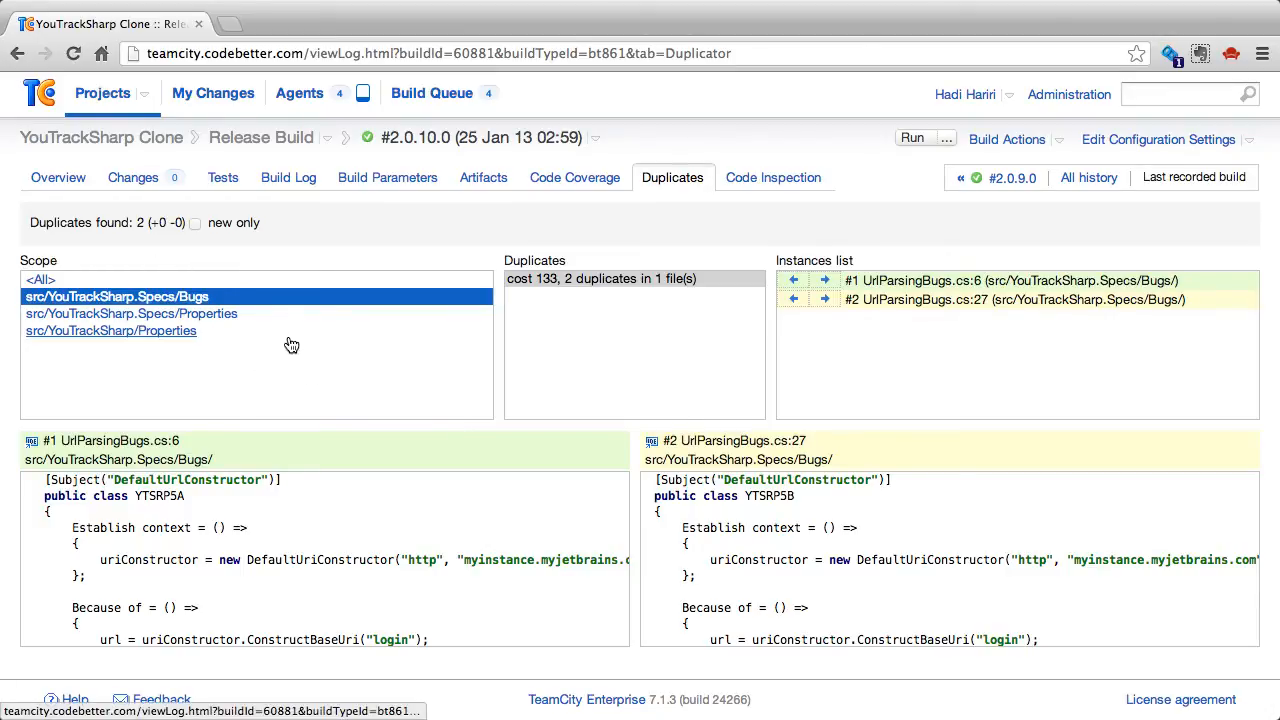
mouse_move(313, 376)
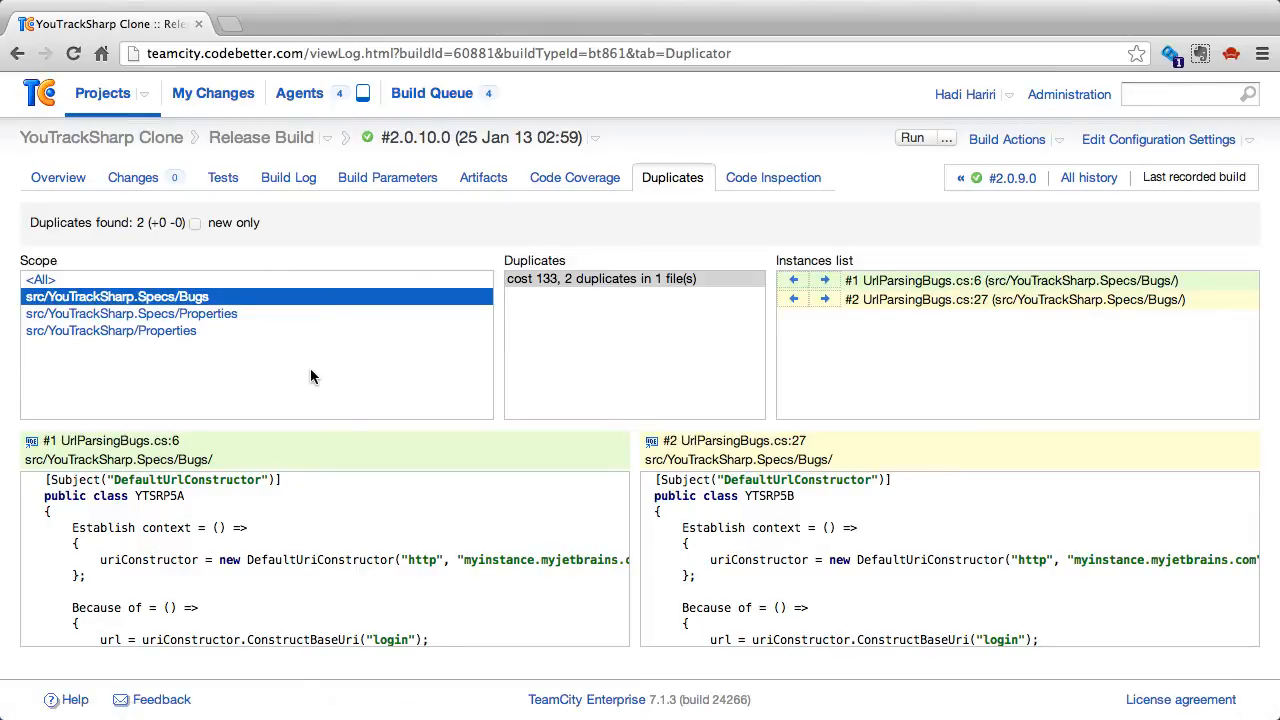
mouse_move(543, 366)
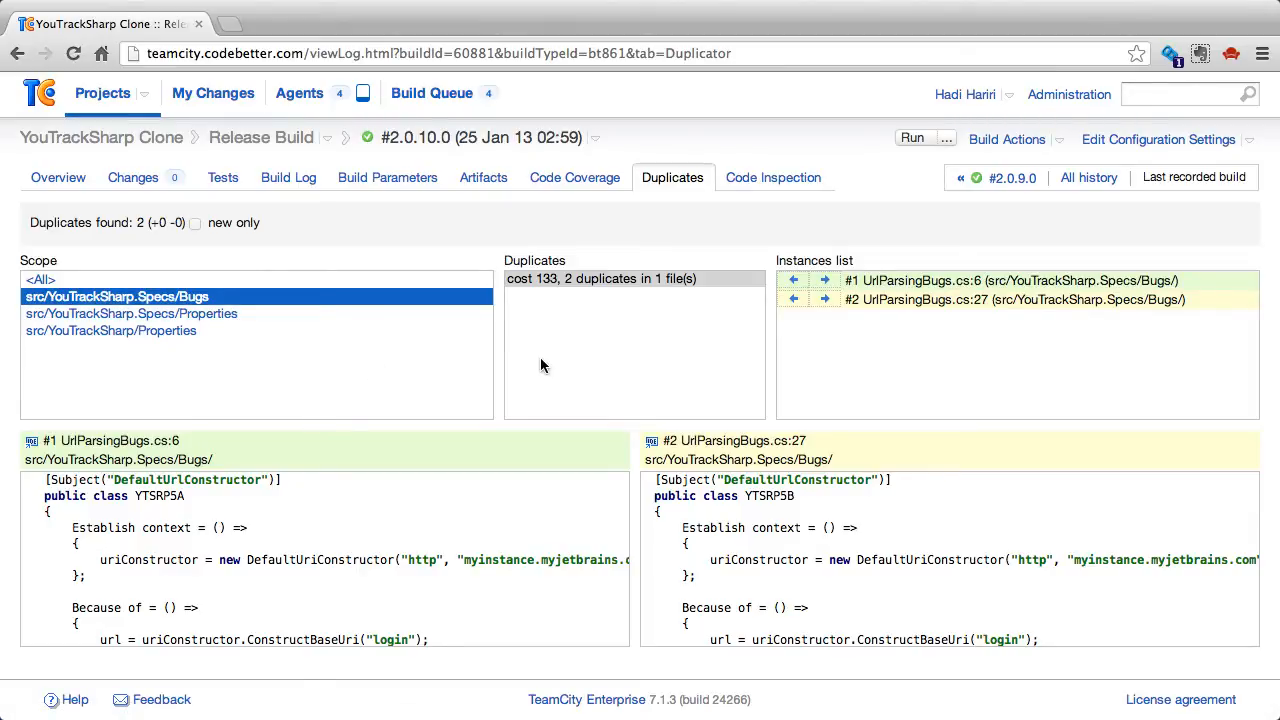
mouse_move(872, 362)
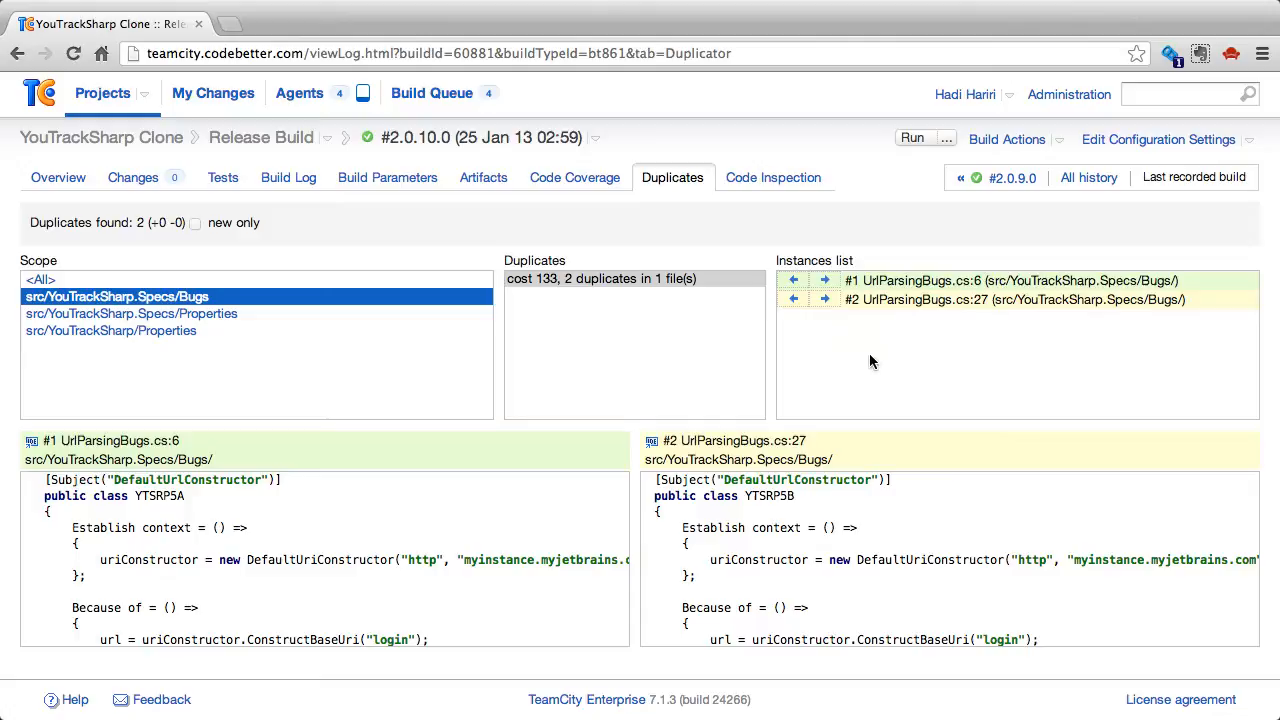
mouse_move(603, 518)
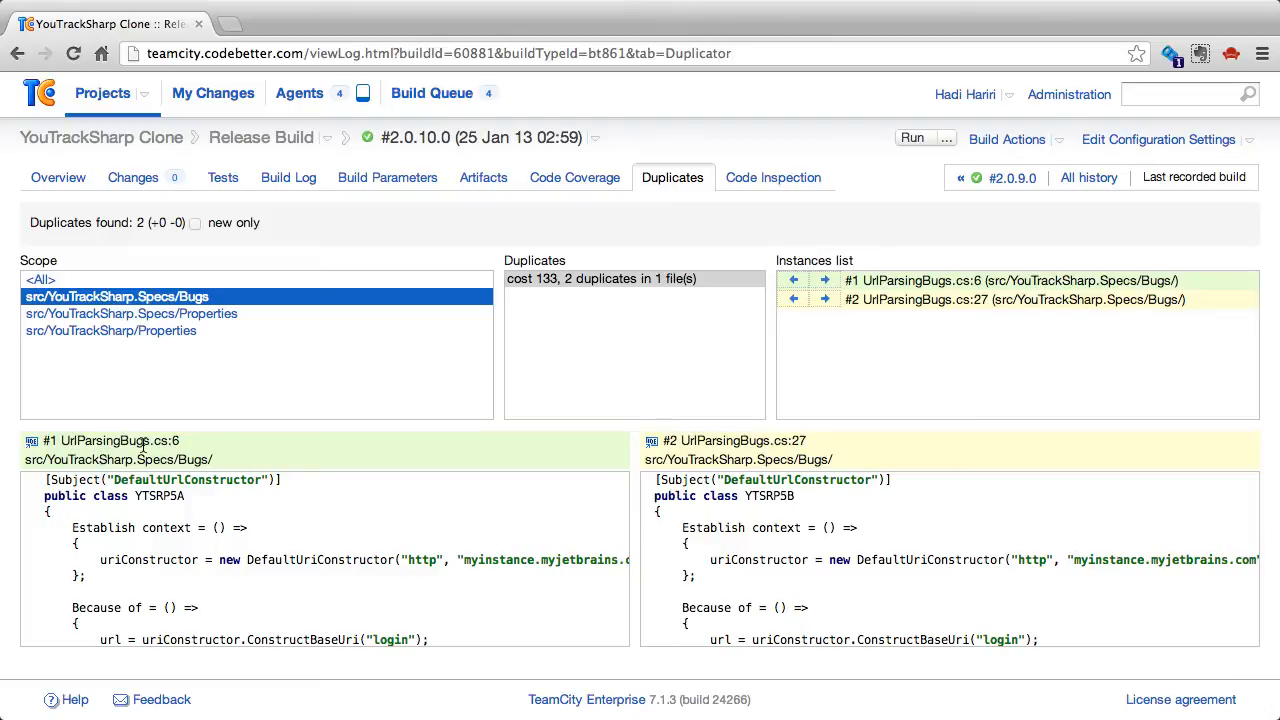
mouse_move(630, 472)
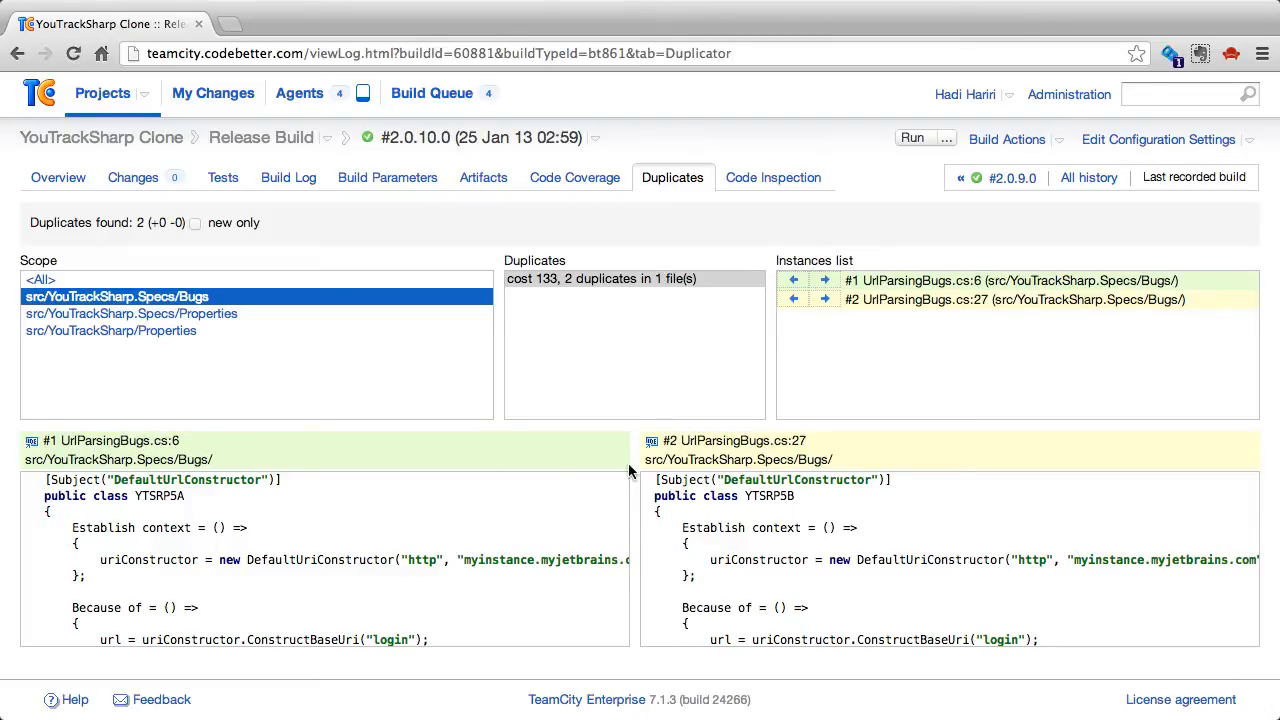
mouse_move(507, 531)
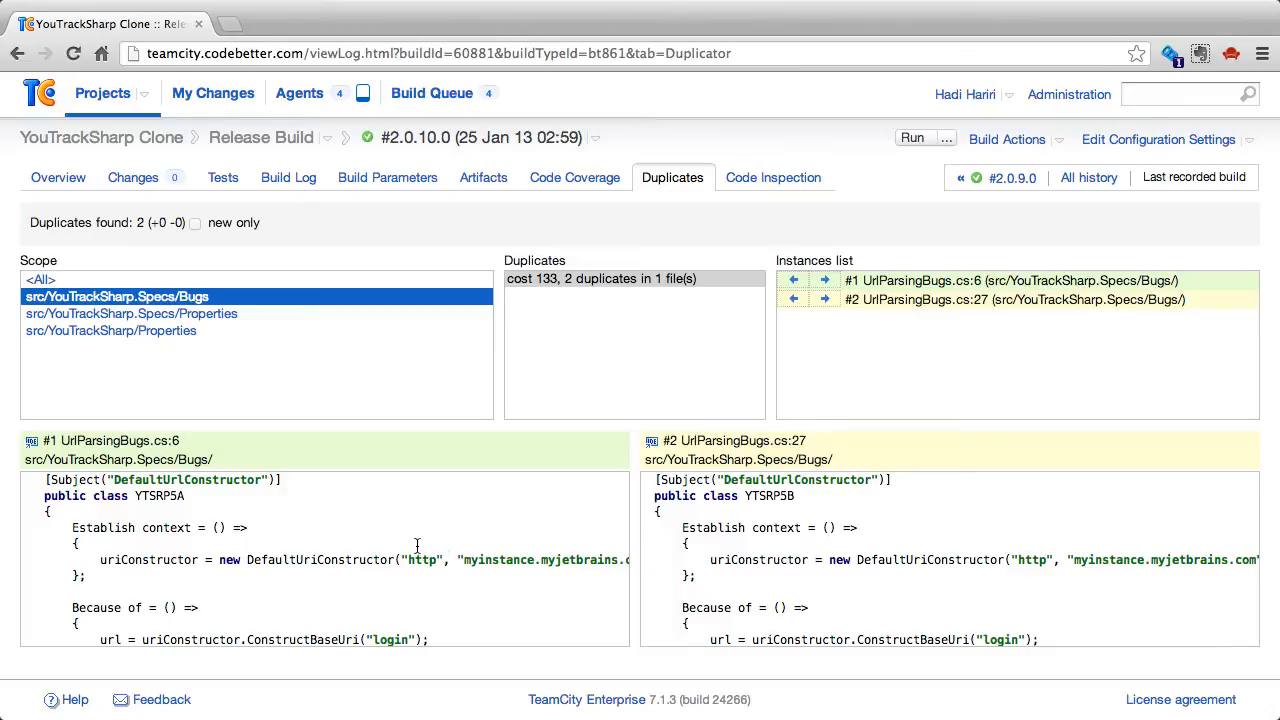
scroll(down, 3)
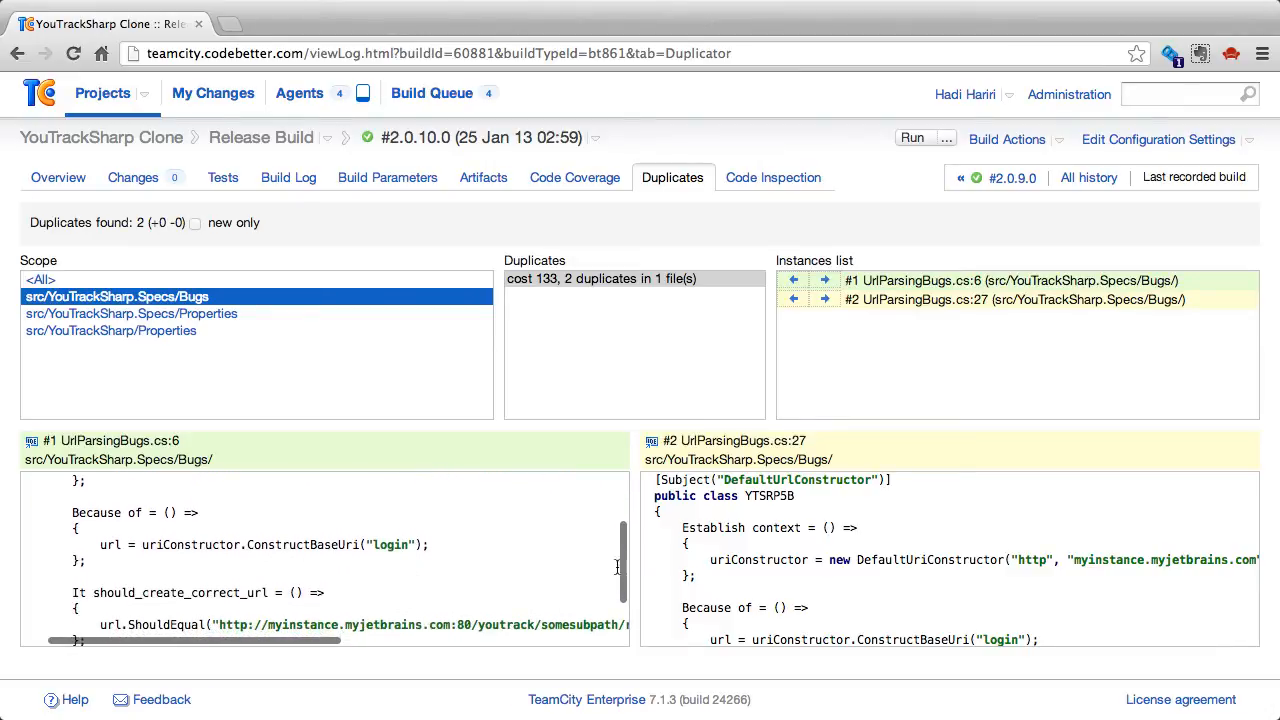
scroll(down, 3)
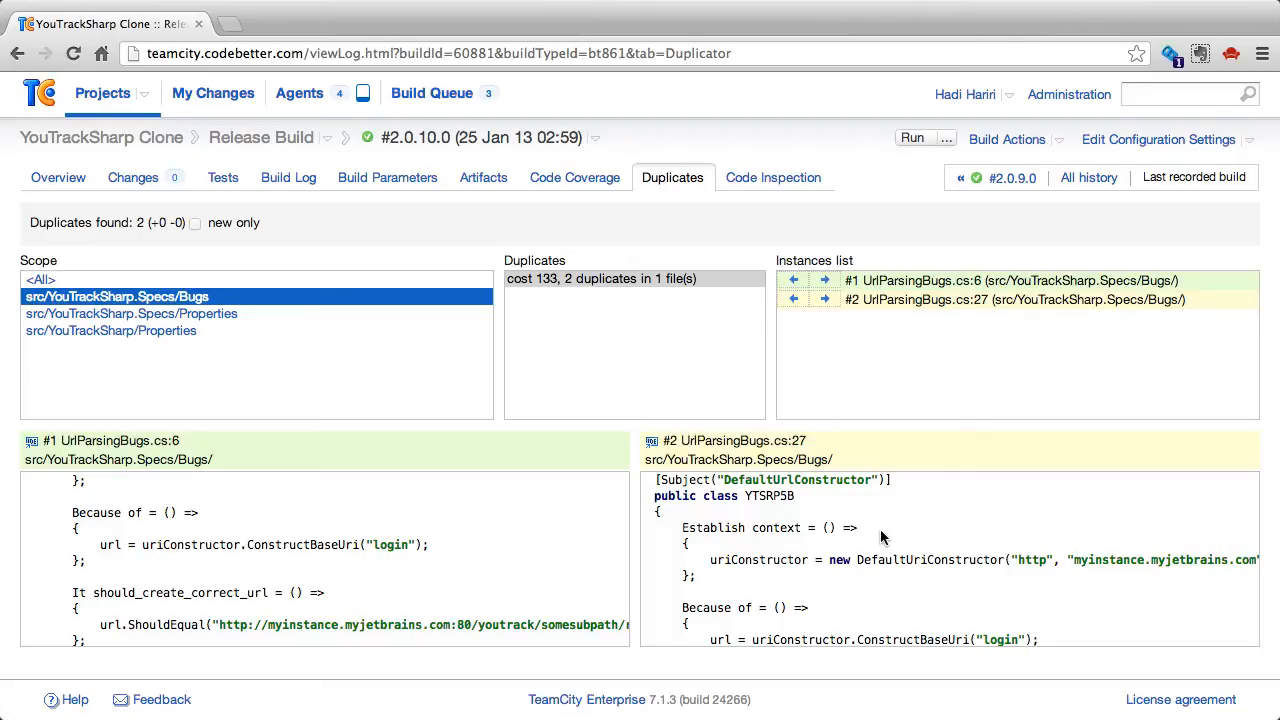
mouse_move(336, 536)
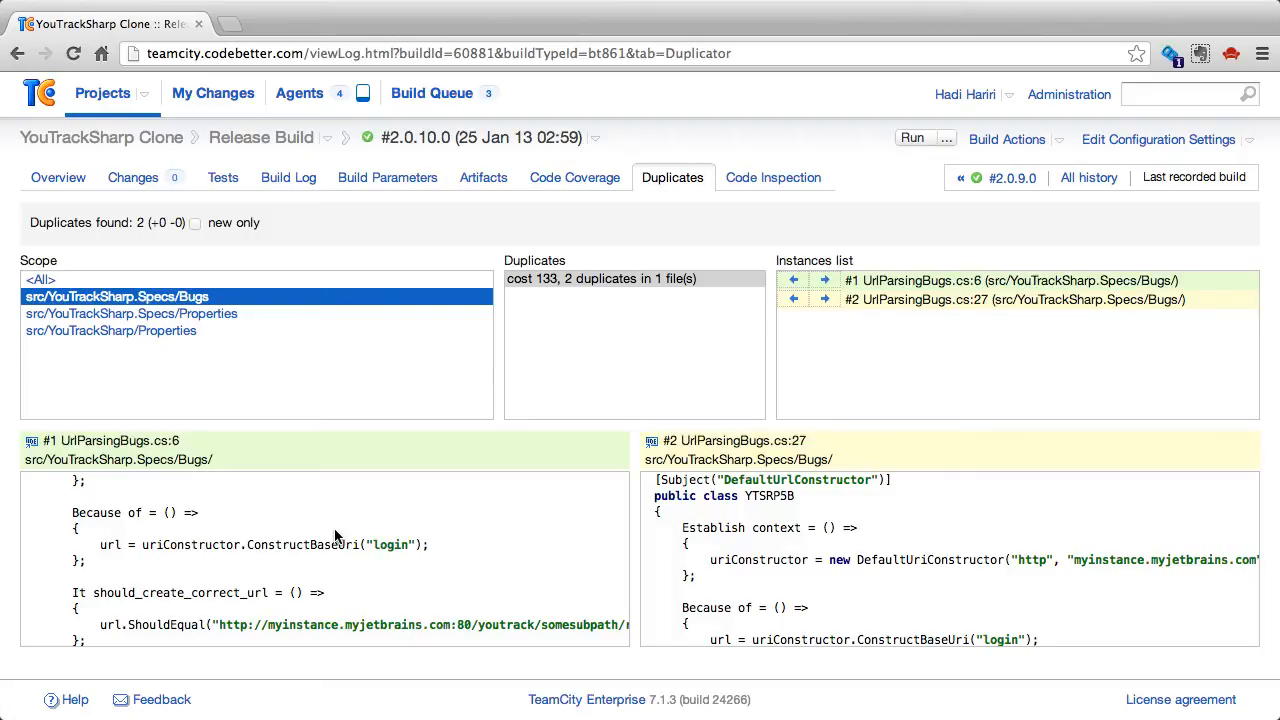
Open the Code Inspection tab showing 372 inspections and no errors
click(773, 177)
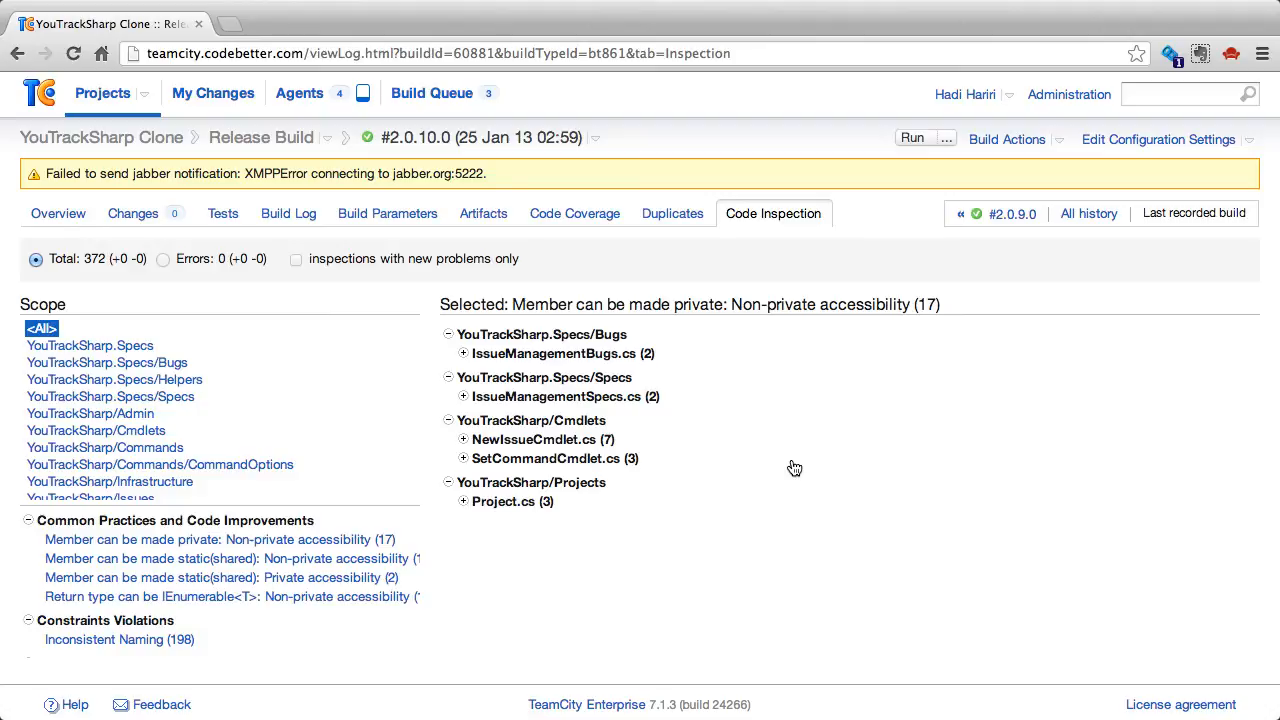
mouse_move(608, 441)
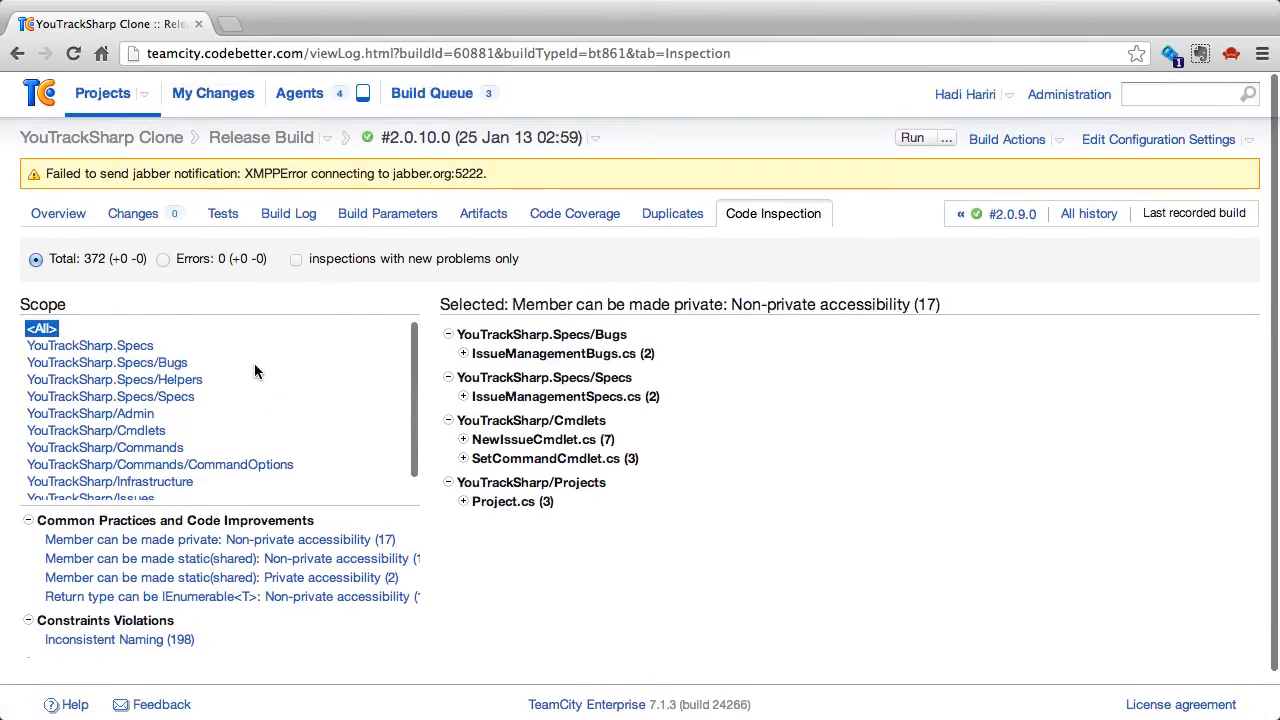
mouse_move(116, 430)
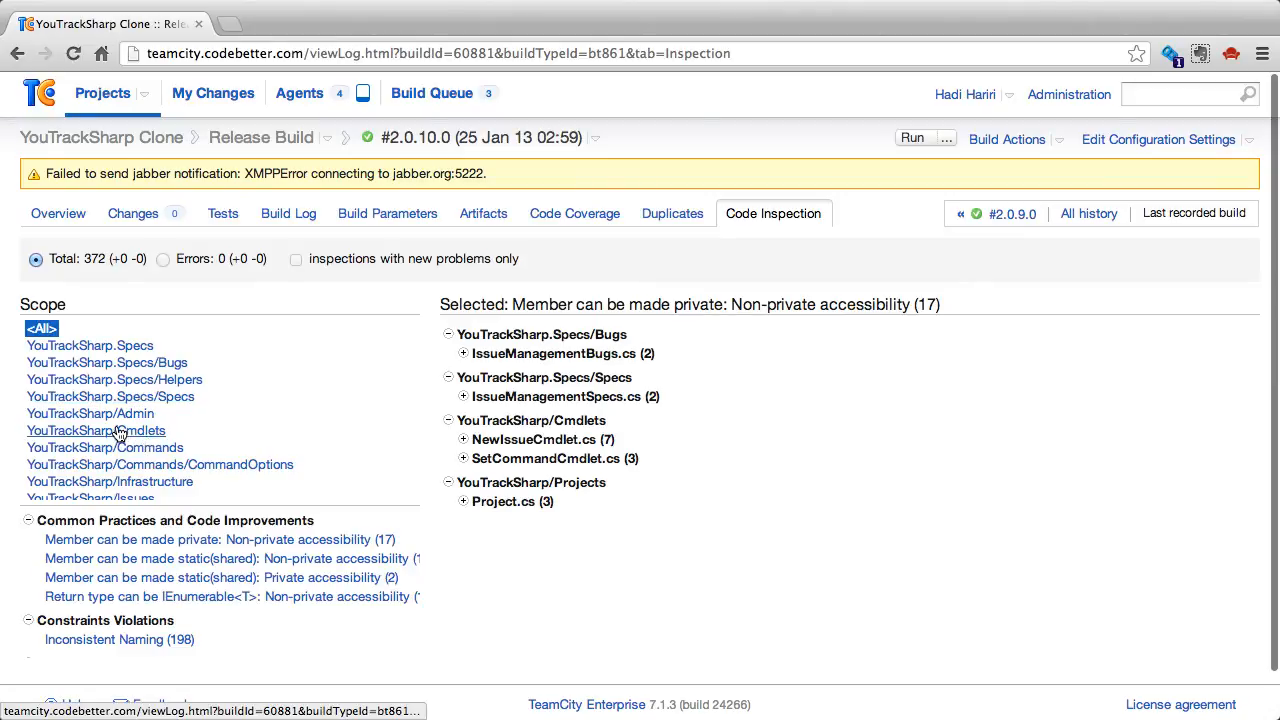
mouse_move(110, 482)
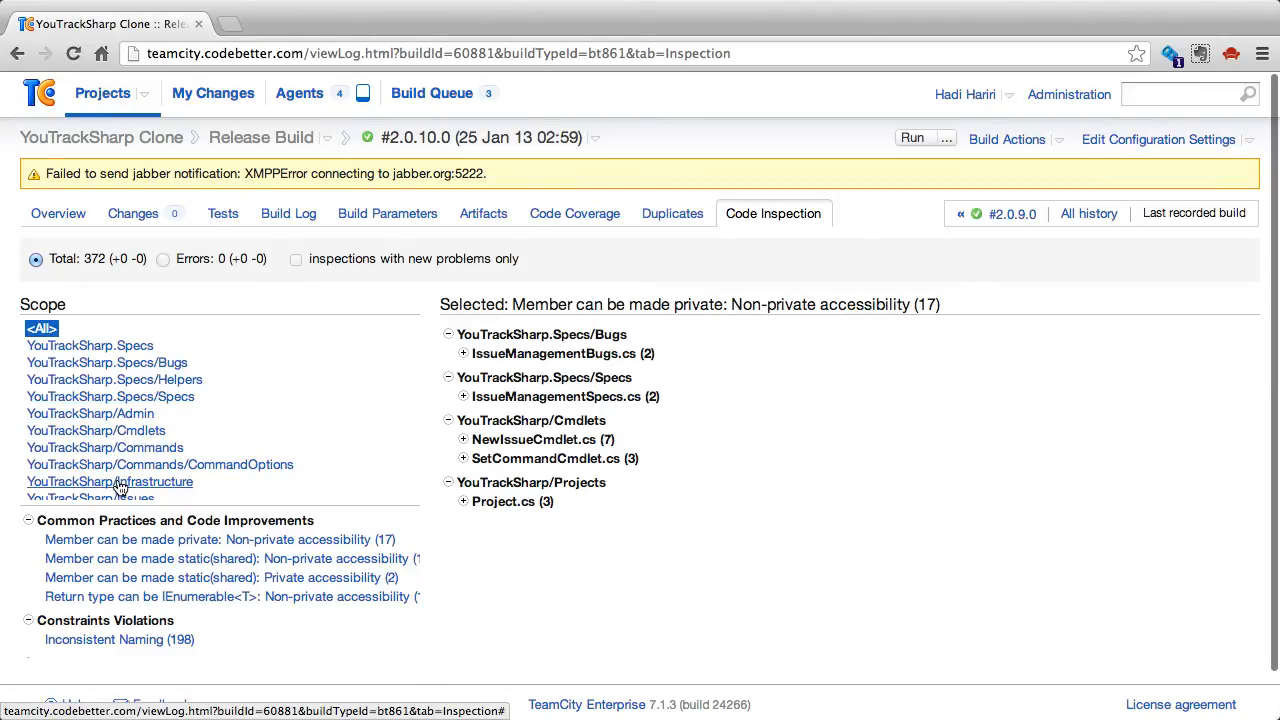
Scope inspections to YouTrackSharp/Infrastructure and expand Connection.cs to see static-method findings
click(110, 482)
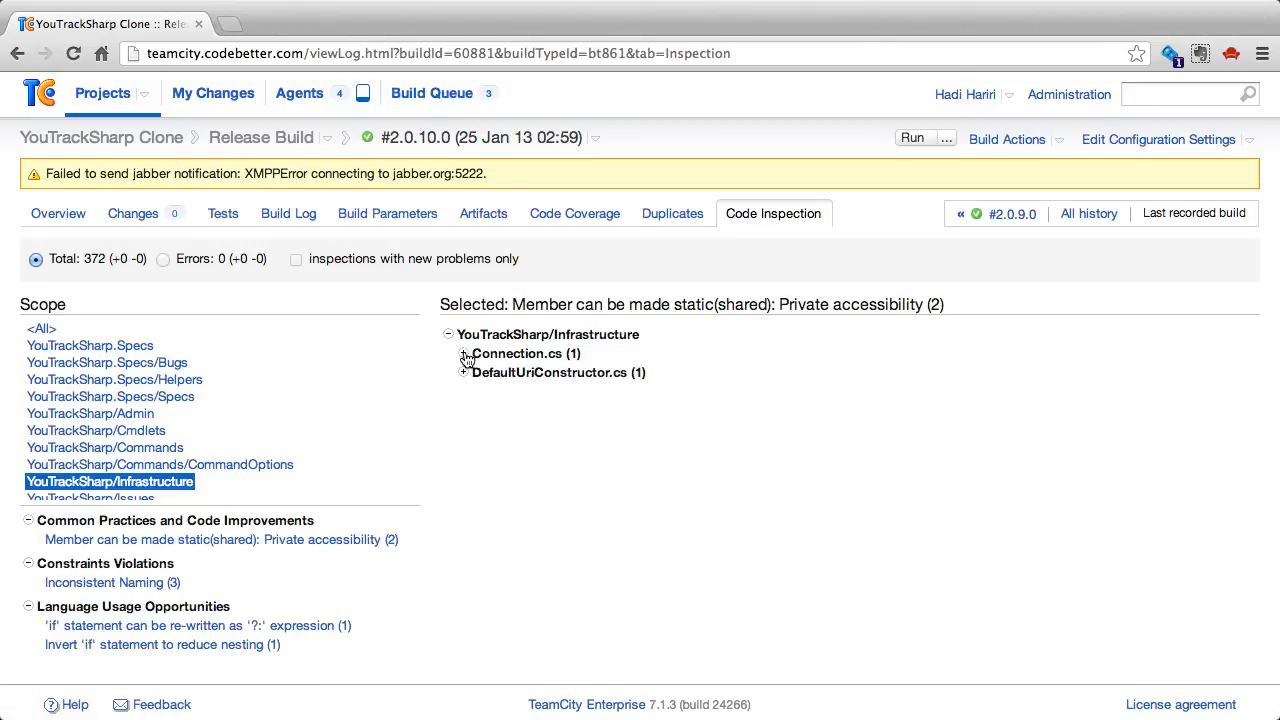
click(465, 354)
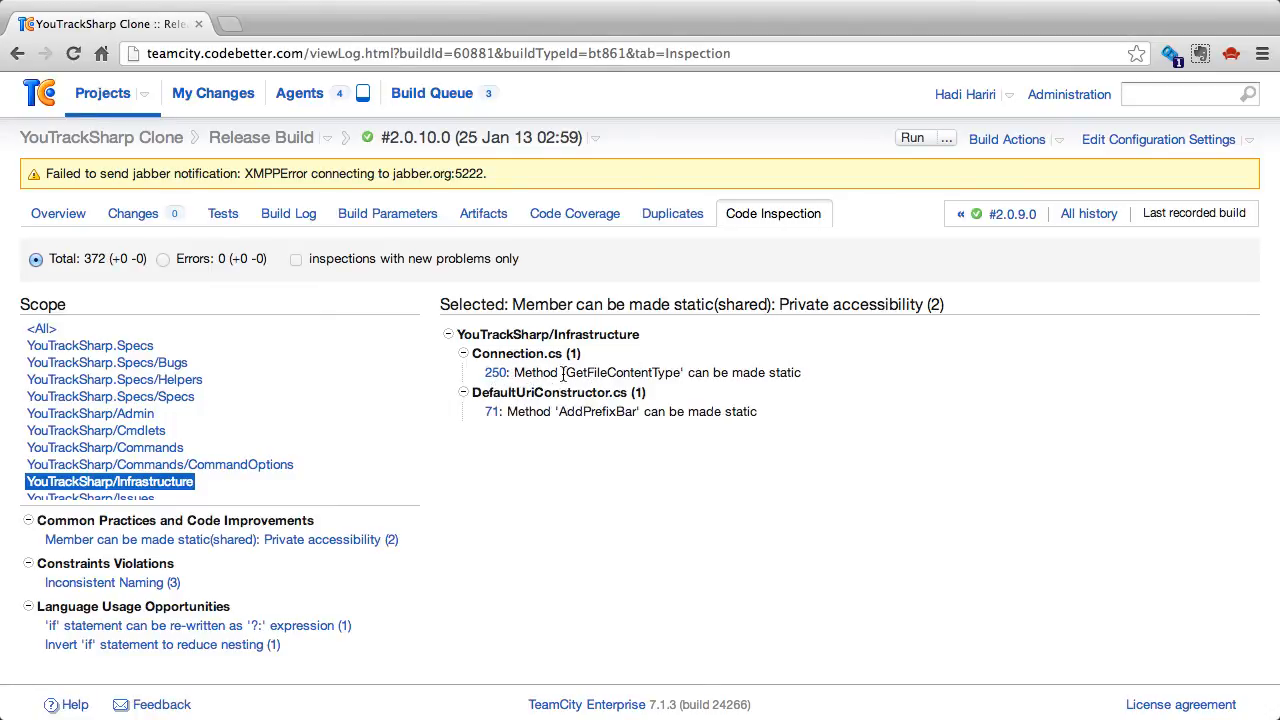
mouse_move(483, 418)
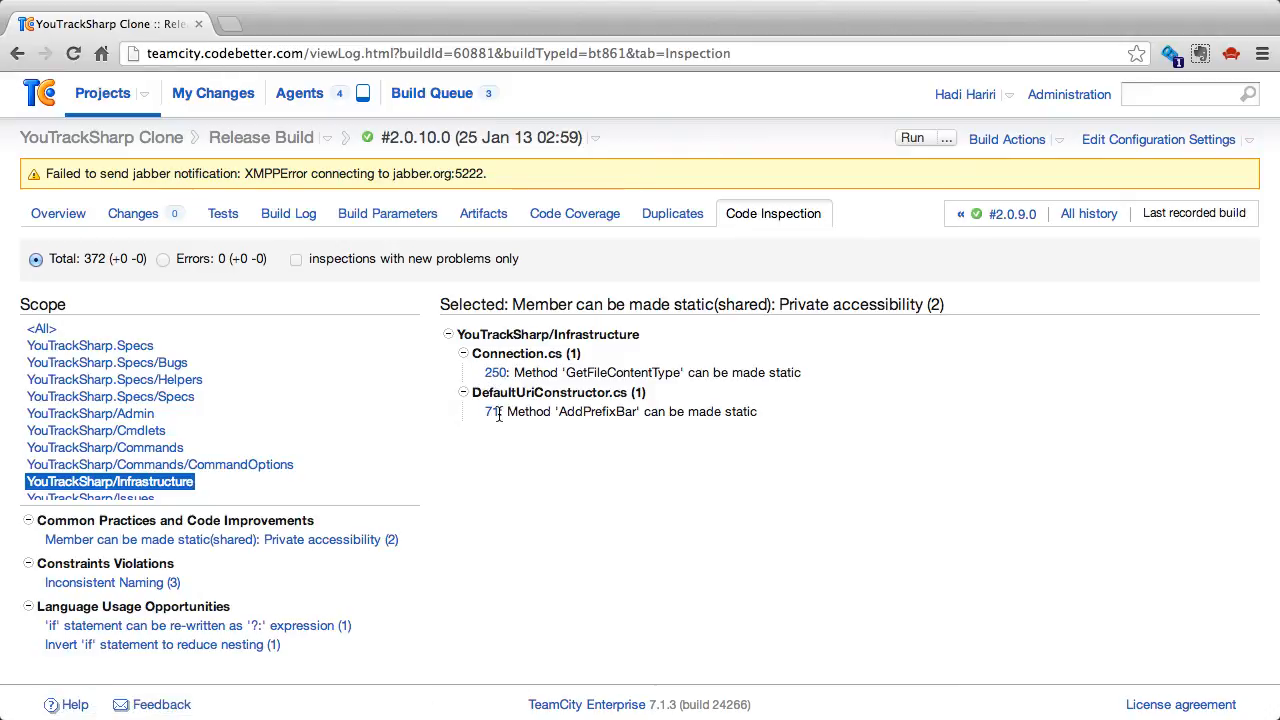
mouse_move(596, 420)
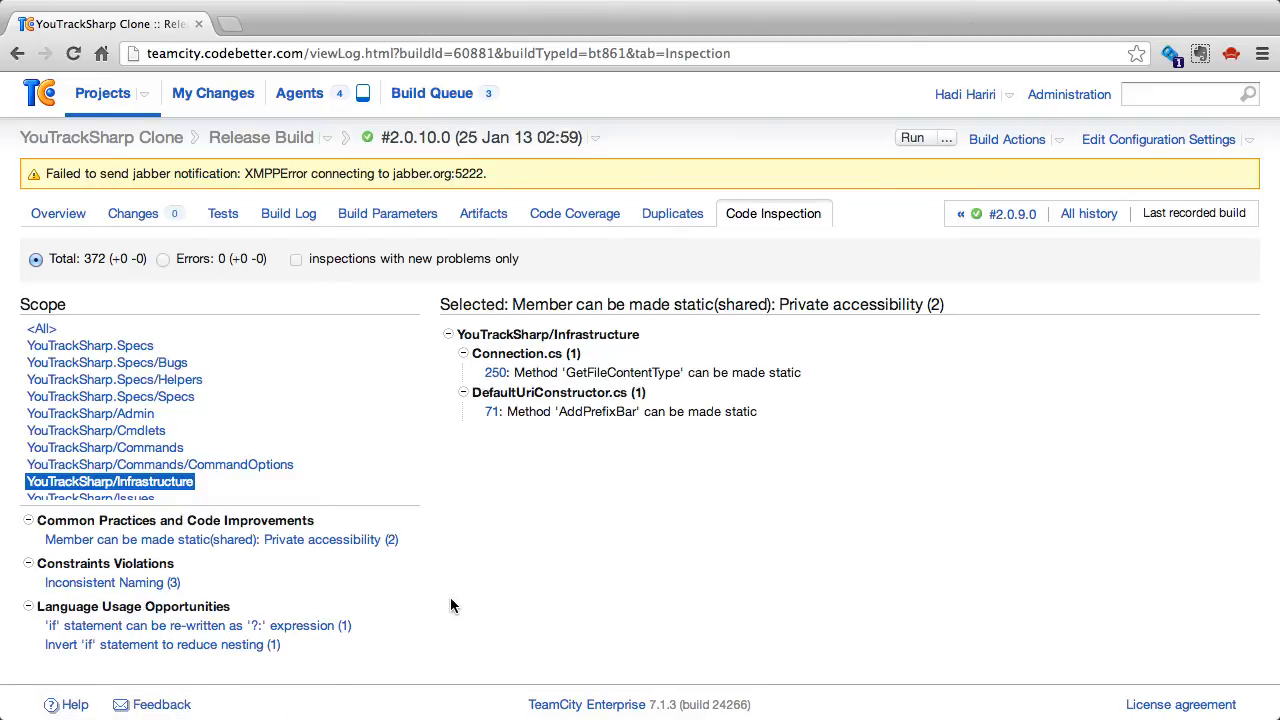
mouse_move(305, 554)
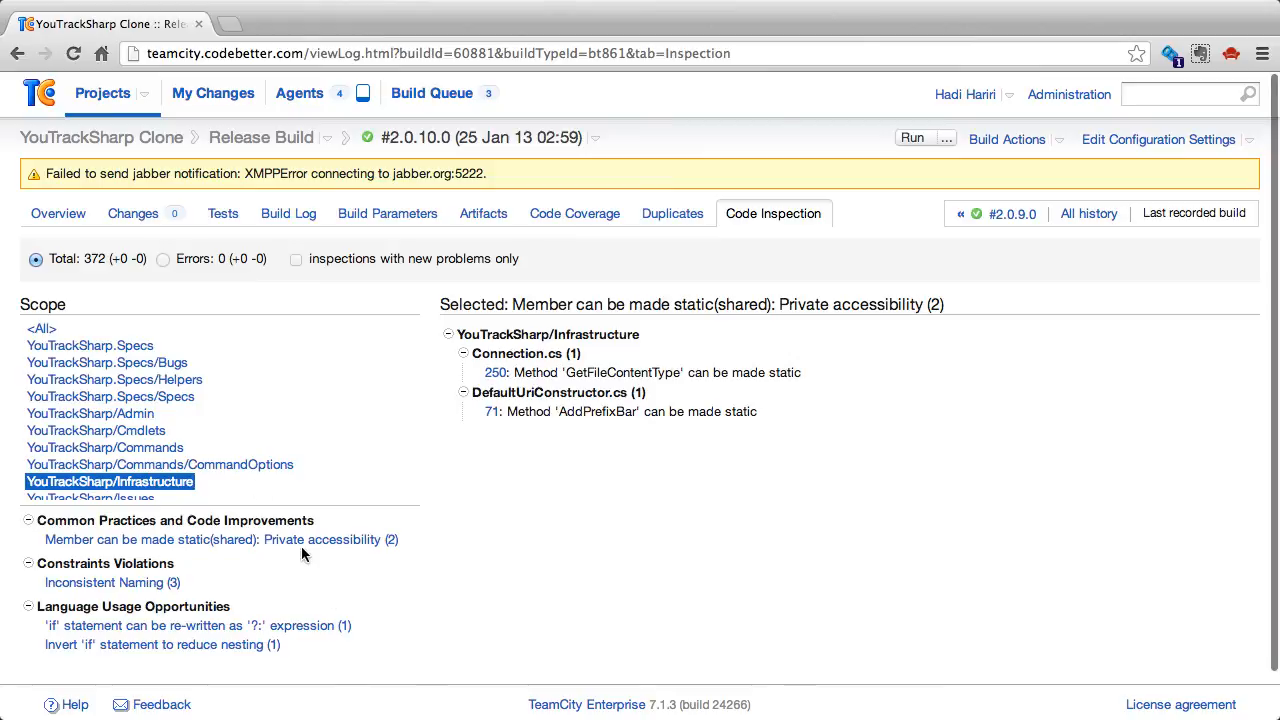
mouse_move(305, 540)
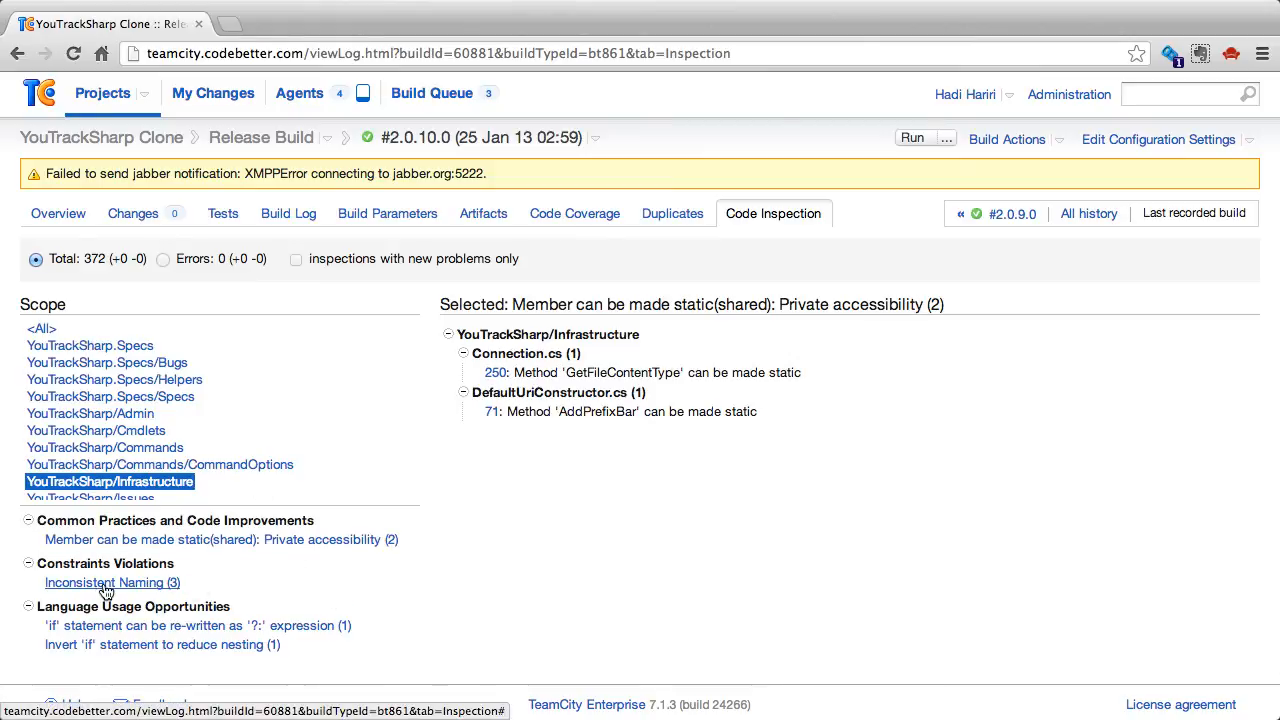
Show Inconsistent Naming (3) and expand Connection.cs, SubValues.cs and SubValuesArray.cs findings
click(112, 582)
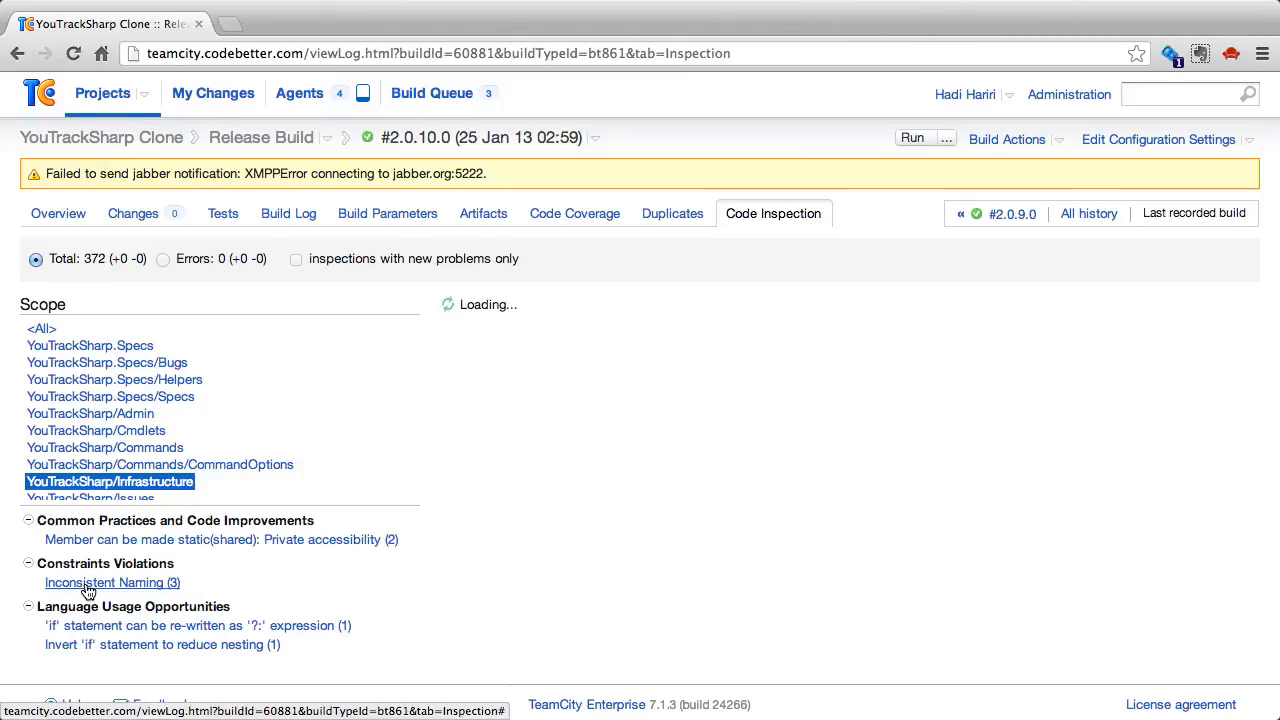
click(110, 583)
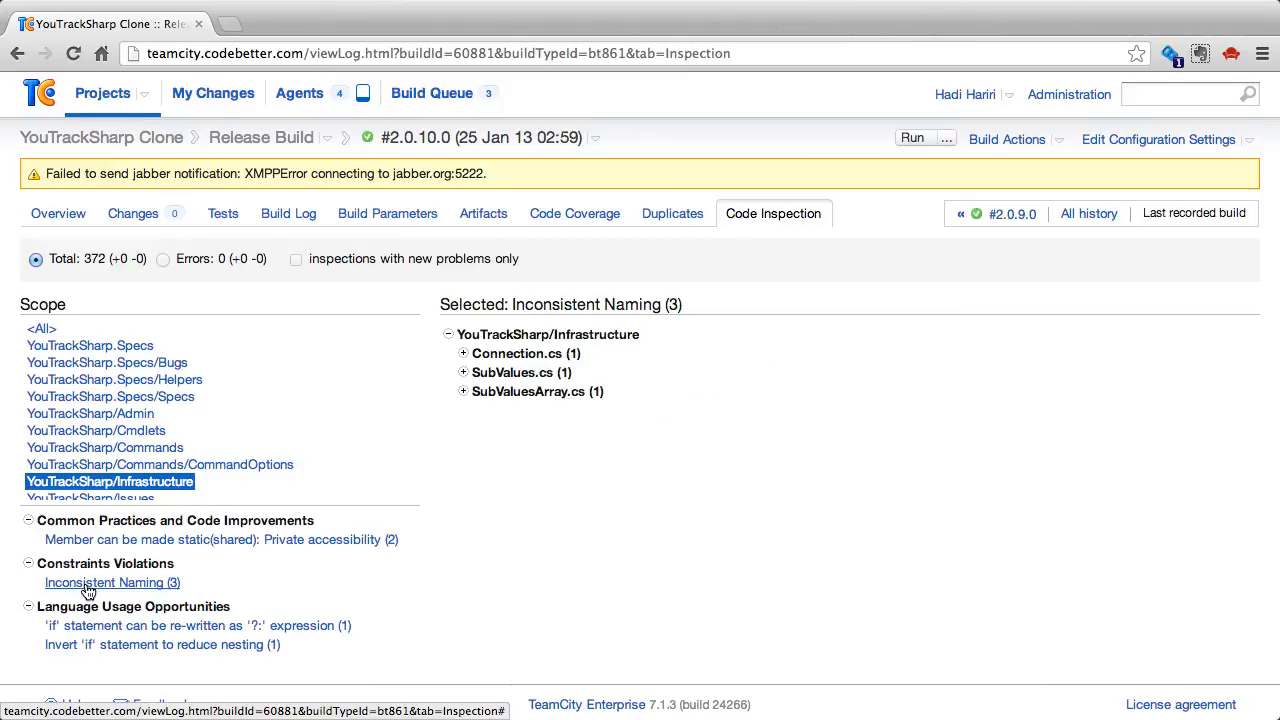
click(464, 353)
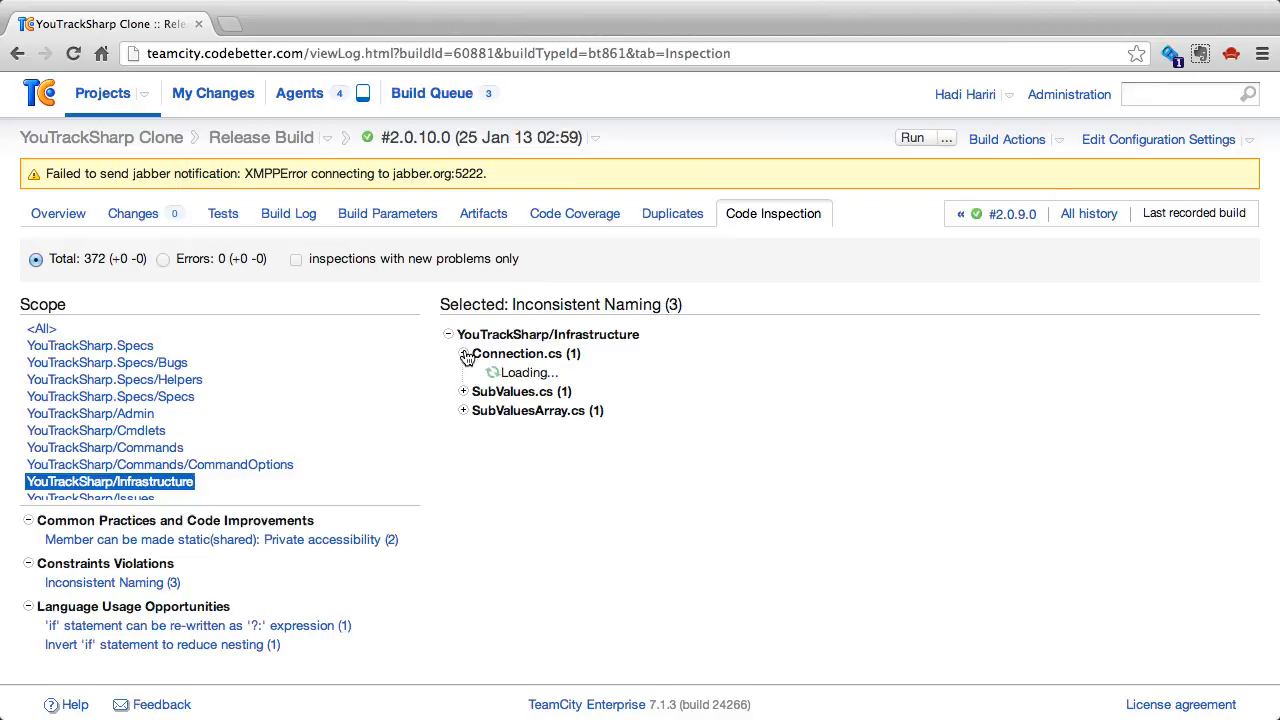
click(464, 353)
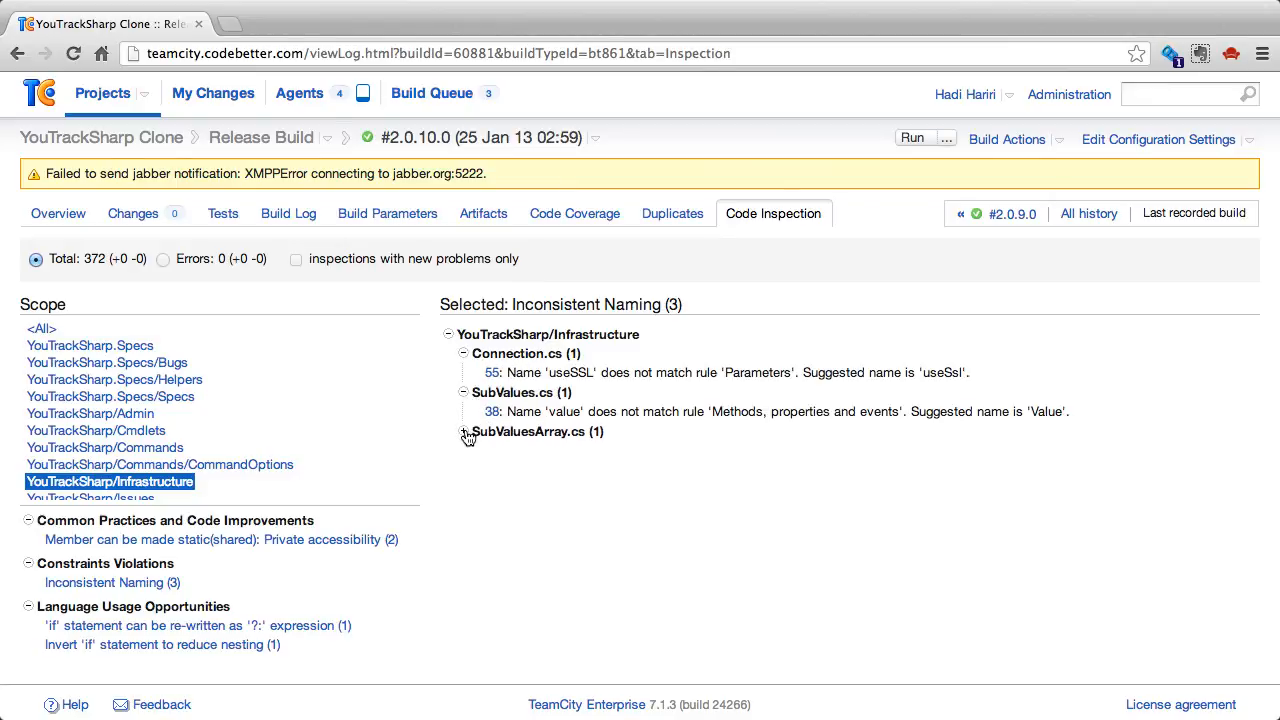
click(462, 432)
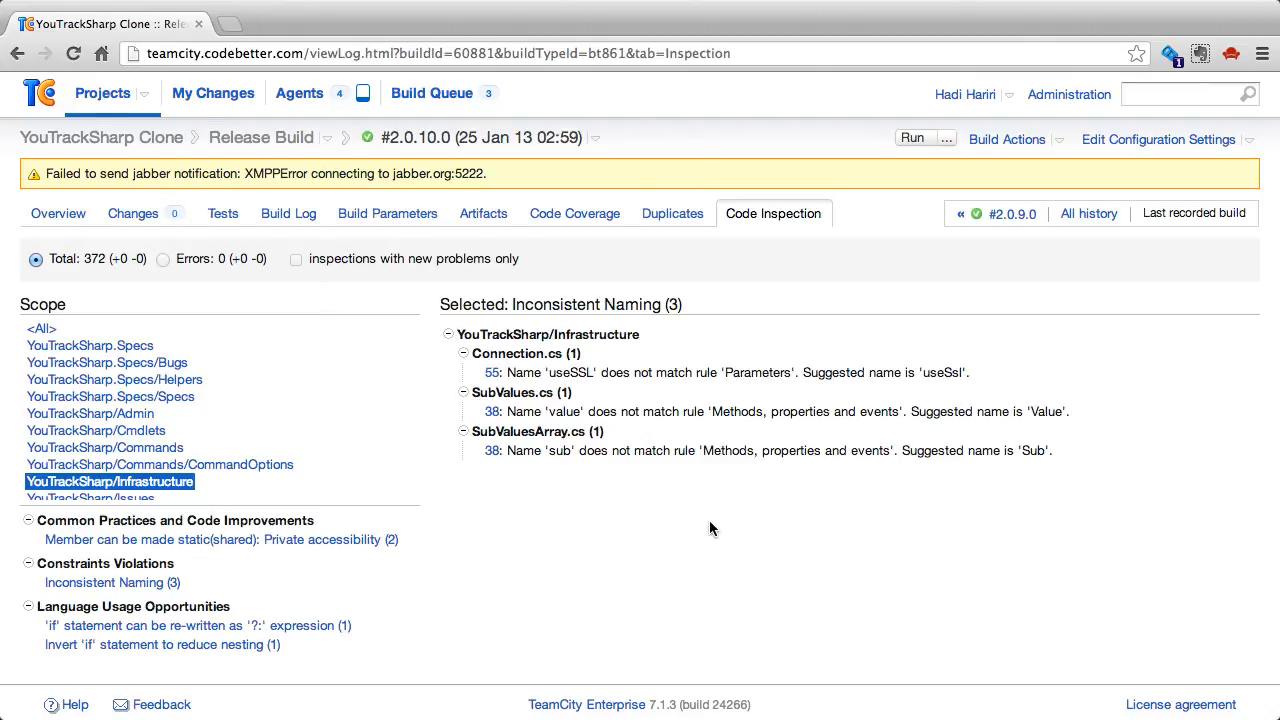
mouse_move(562, 534)
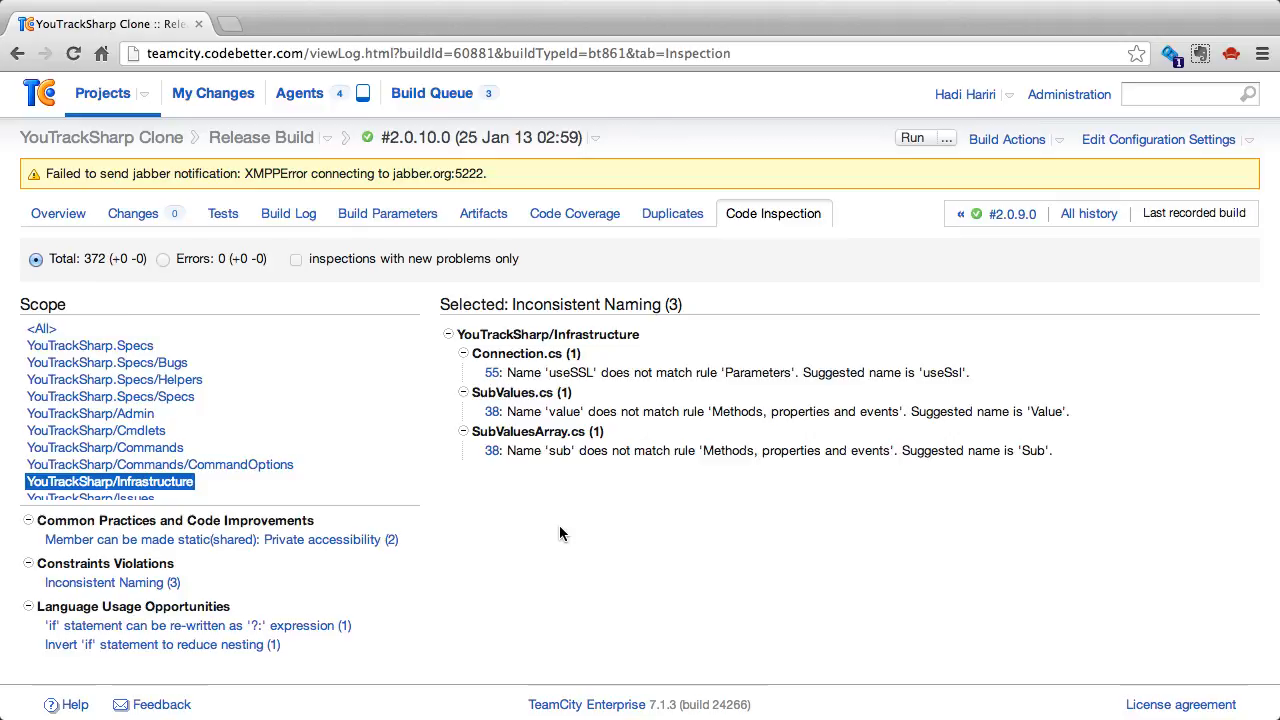